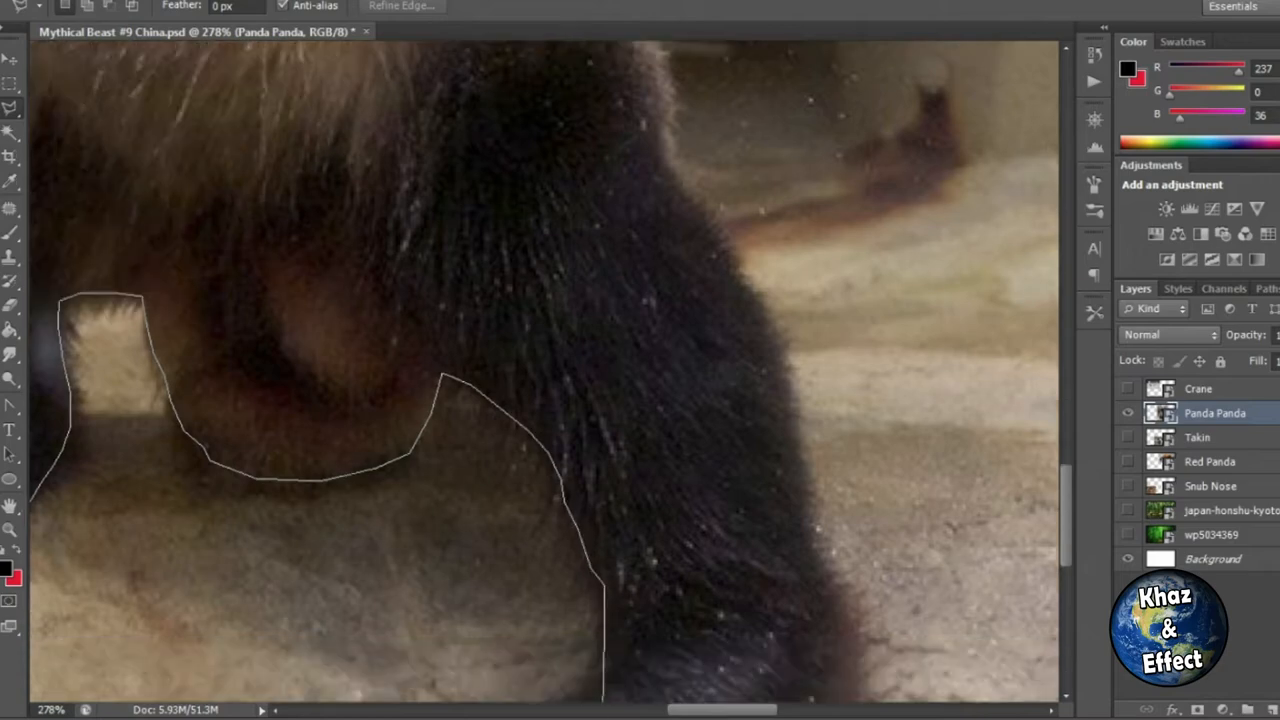
Copy the lasso-selected panda onto a new layer and rename it 'Panda Body'
scroll(down, 3)
text(P)
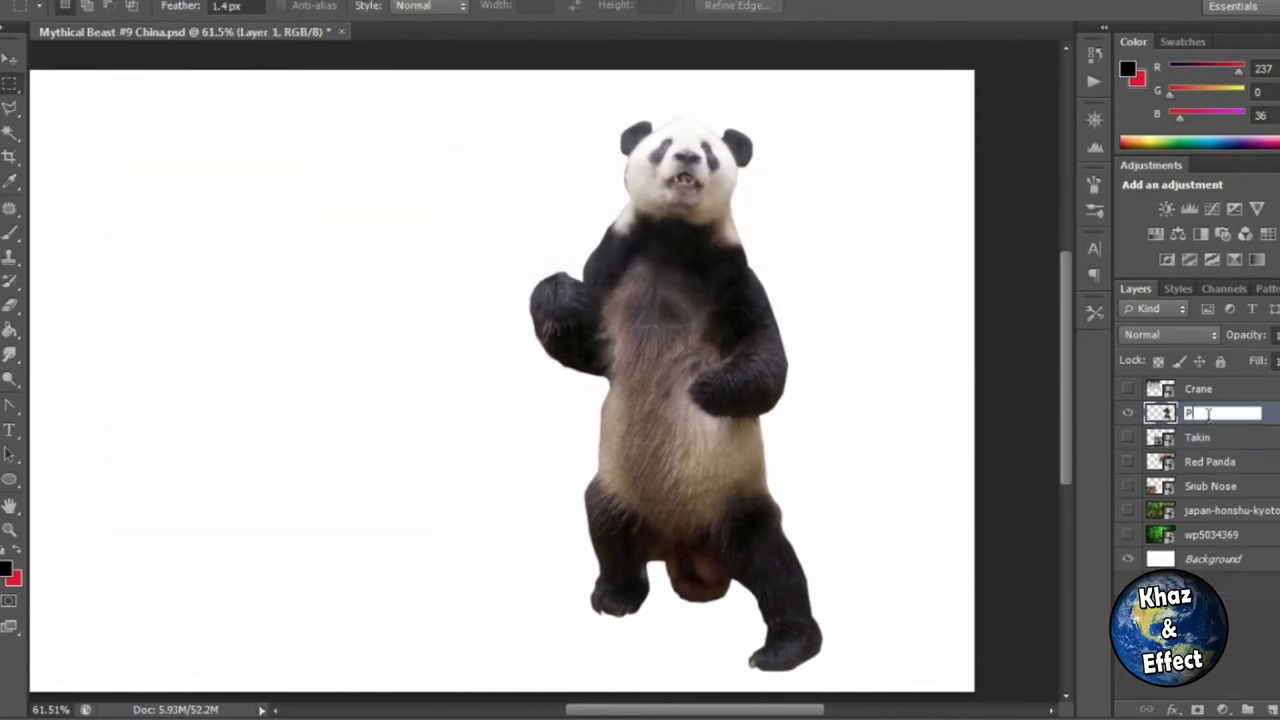
right_click(1162, 412)
text(anda Body)
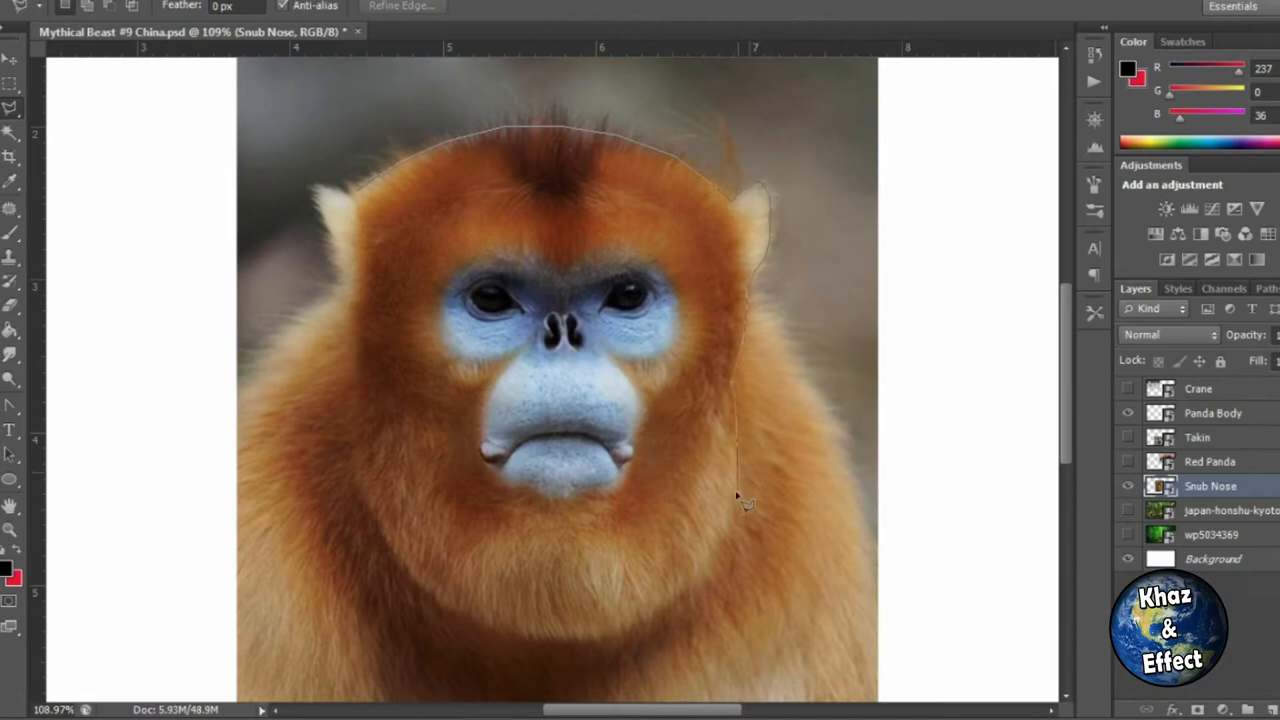
Trace the monkey's face on the Snub Nose layer and scale it to fit the panda's head
drag(744, 496, 364, 404)
text( Face)
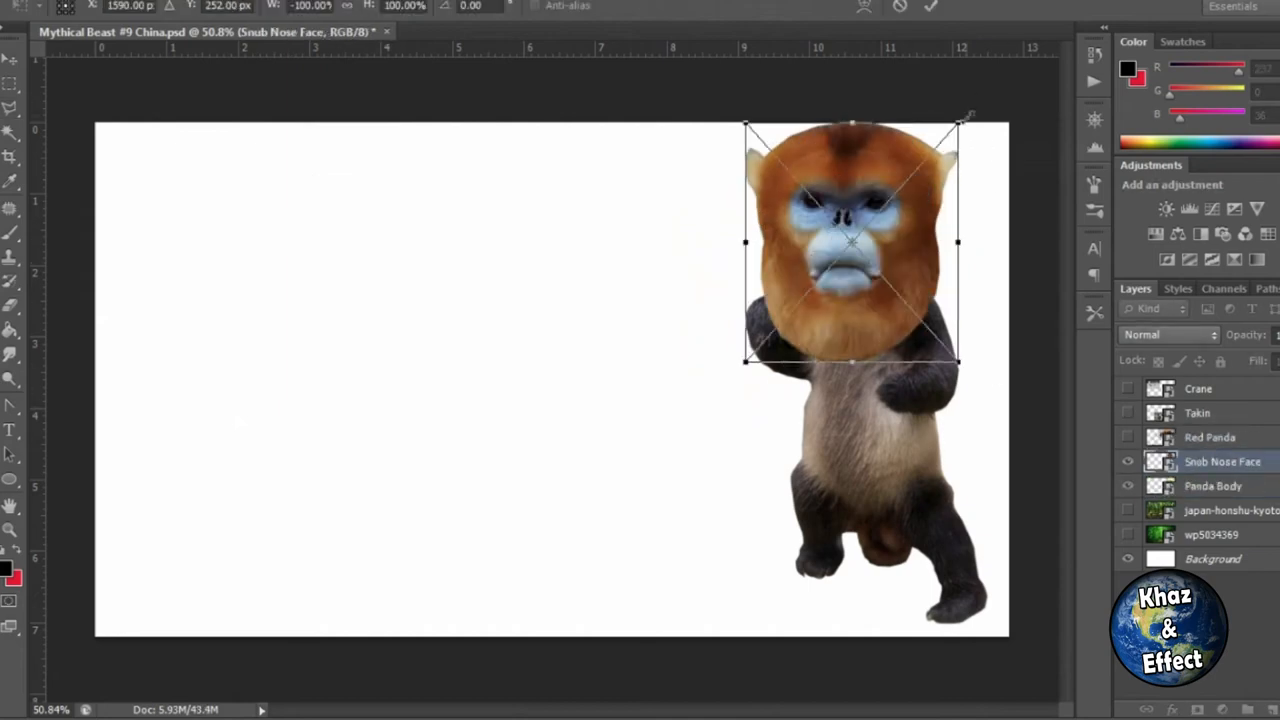
drag(956, 360, 896, 288)
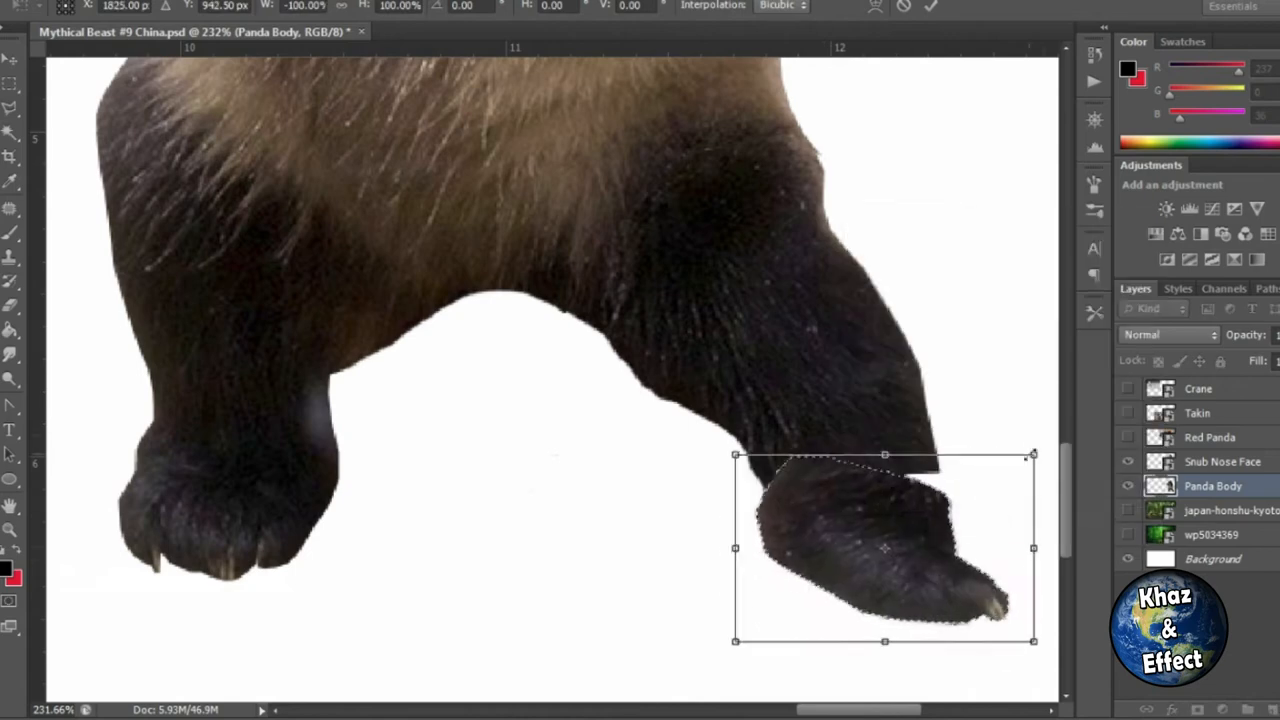
Move the horizontally flipped paw under the leg and rotate it to sit naturally
drag(736, 456, 724, 468)
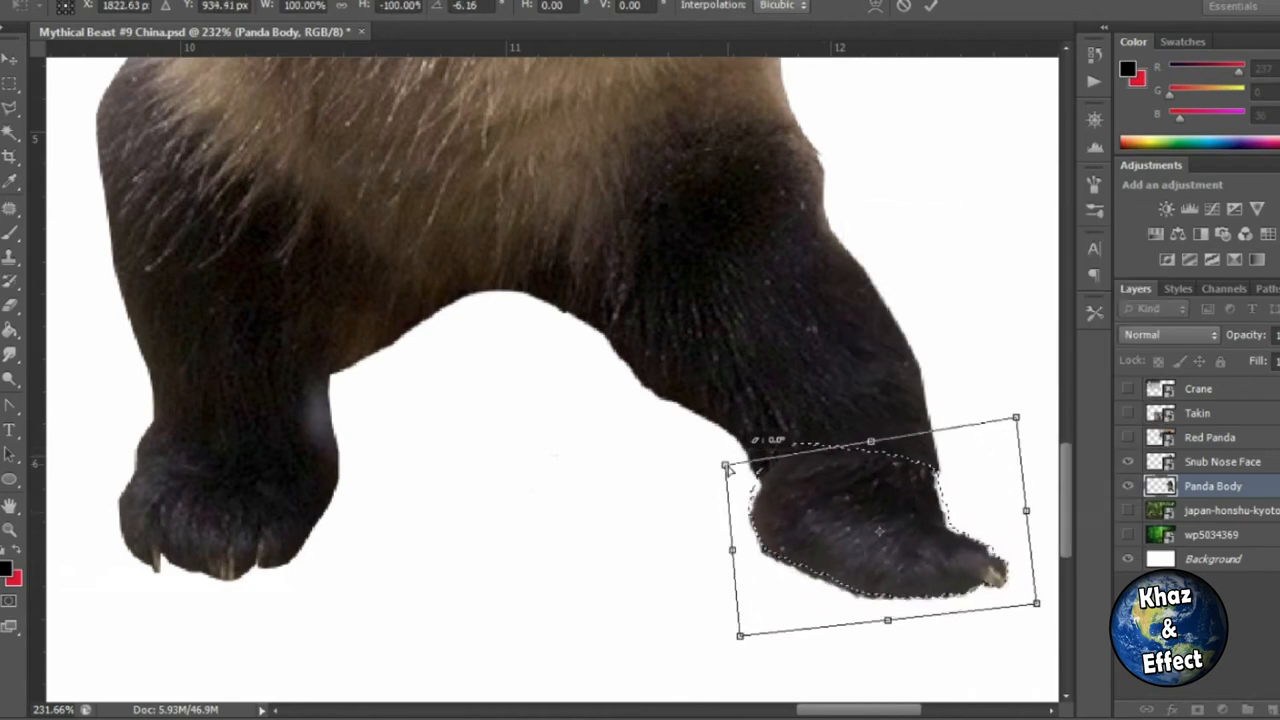
drag(1016, 416, 1000, 404)
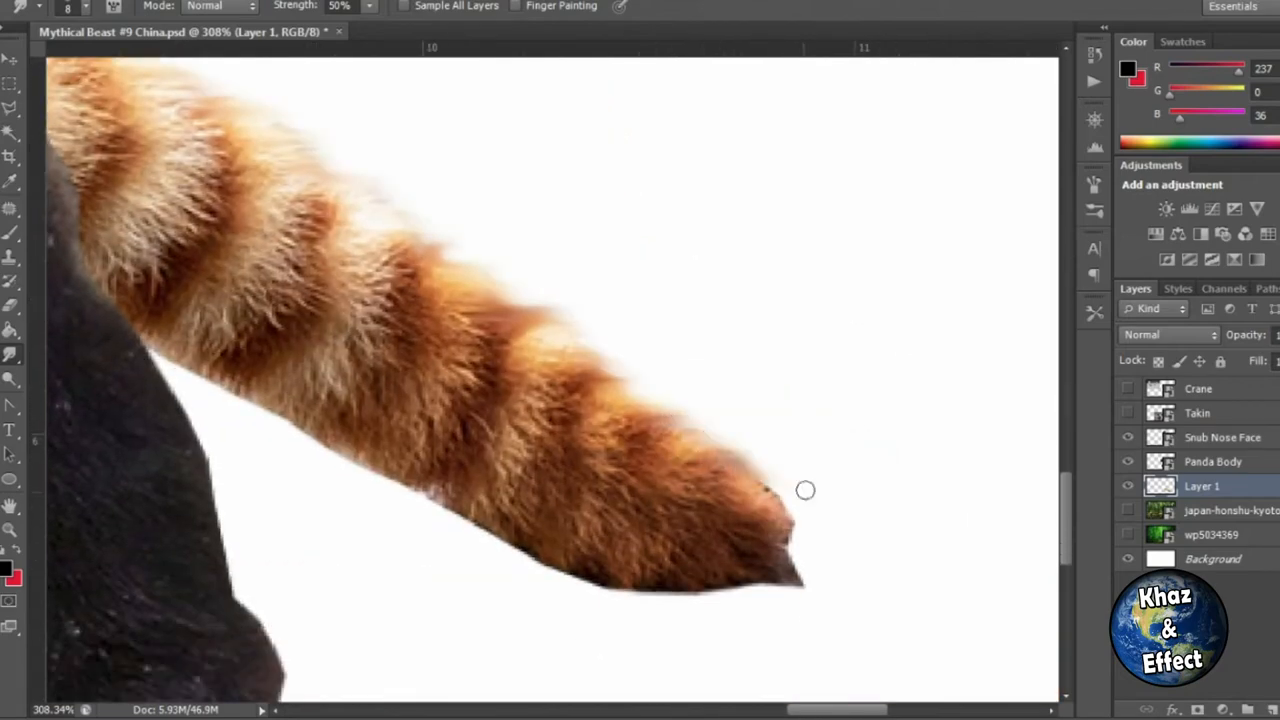
Smudge the striped tail tip on Layer 1 into soft fur strands at 50% strength
drag(804, 490, 320, 472)
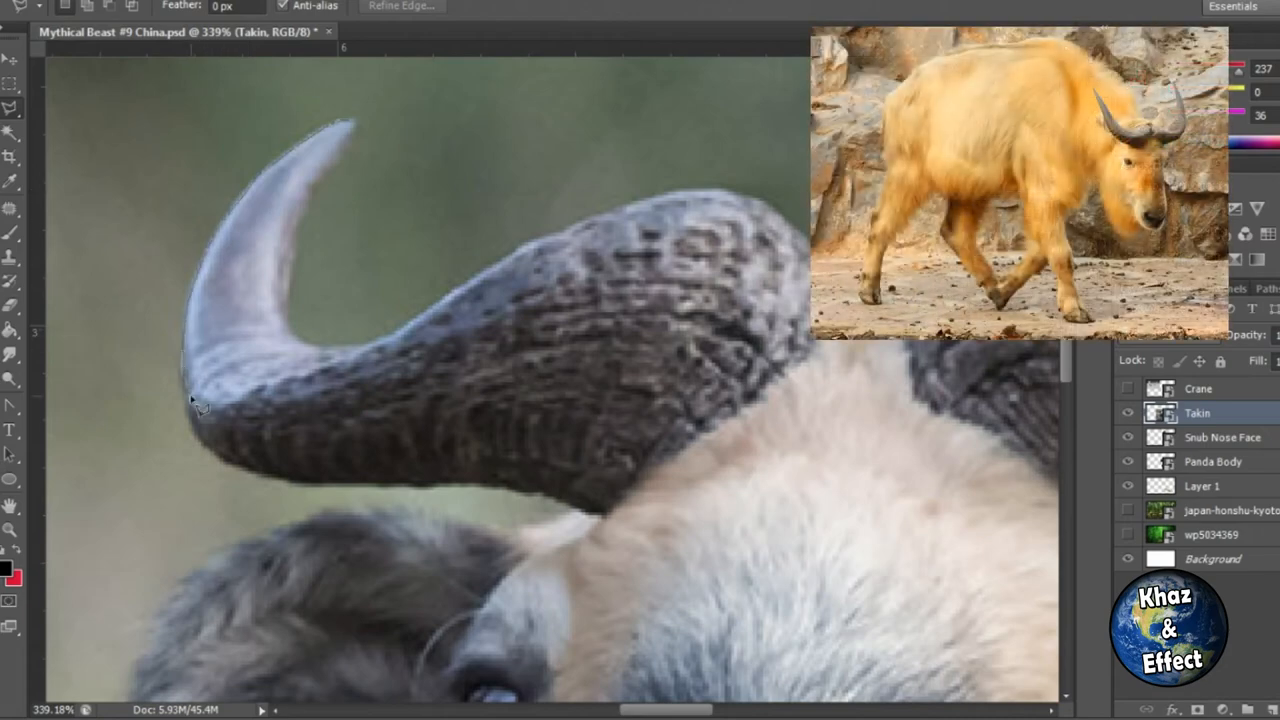
Quick-select the takin's curved horn on the Takin layer
drag(196, 410, 536, 504)
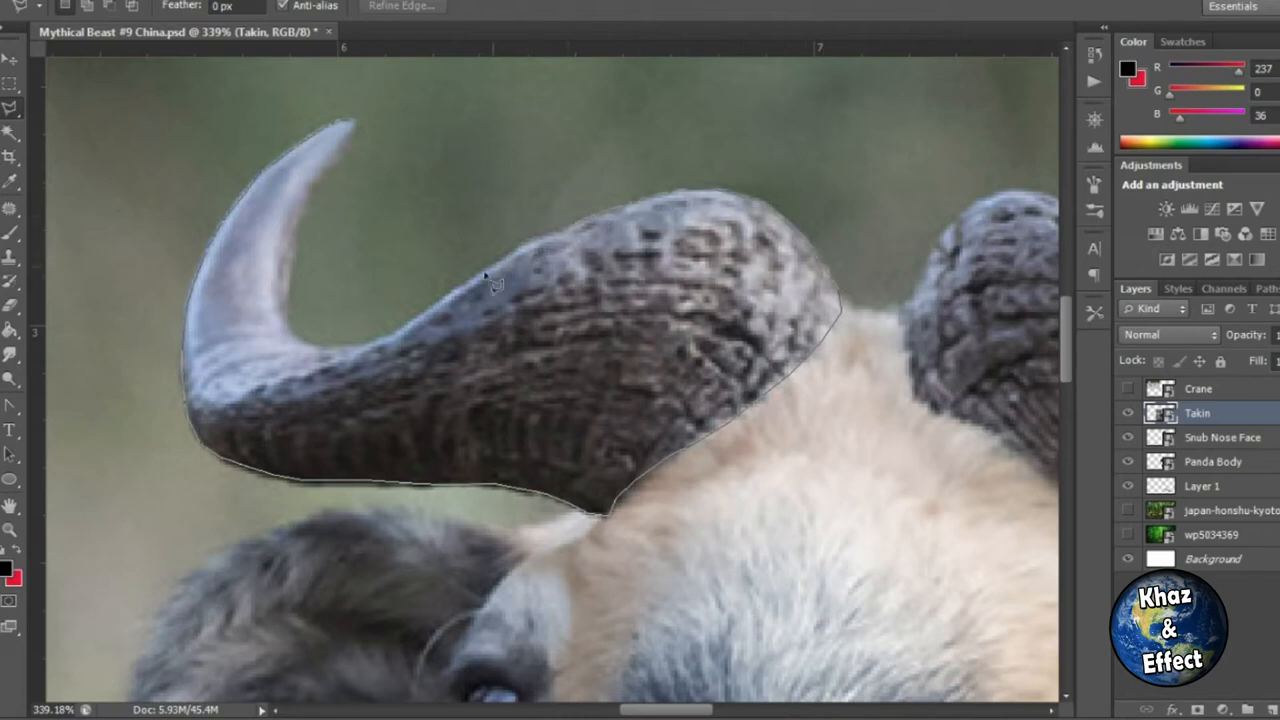
mouse_move(300, 220)
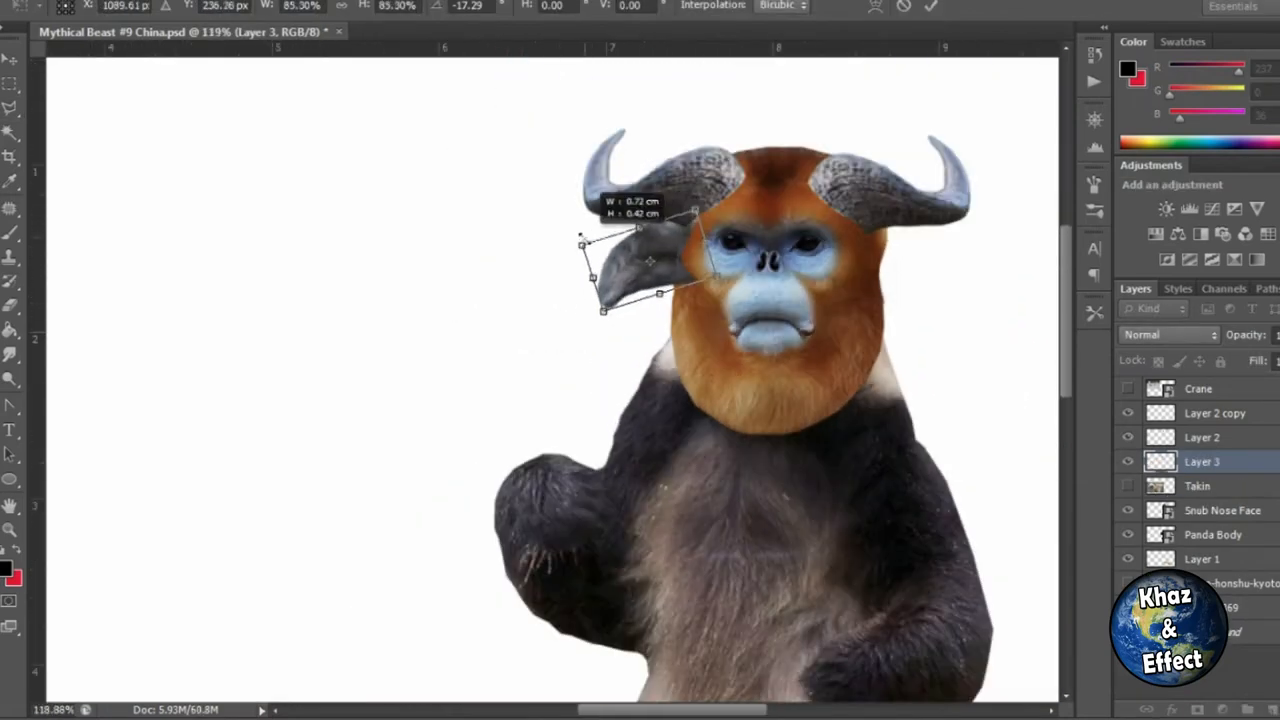
Transform the ear piece into place and copy the brow to a layer named 'Snub Brow'
right_click(650, 260)
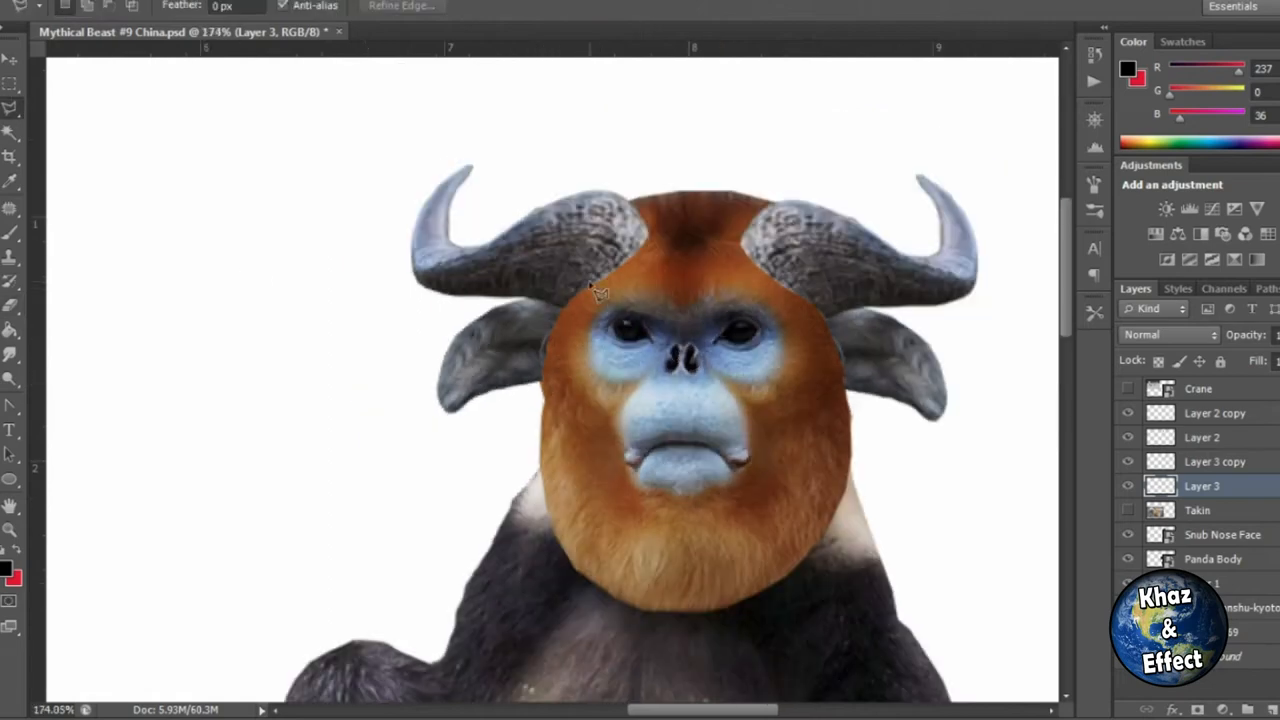
click(1222, 532)
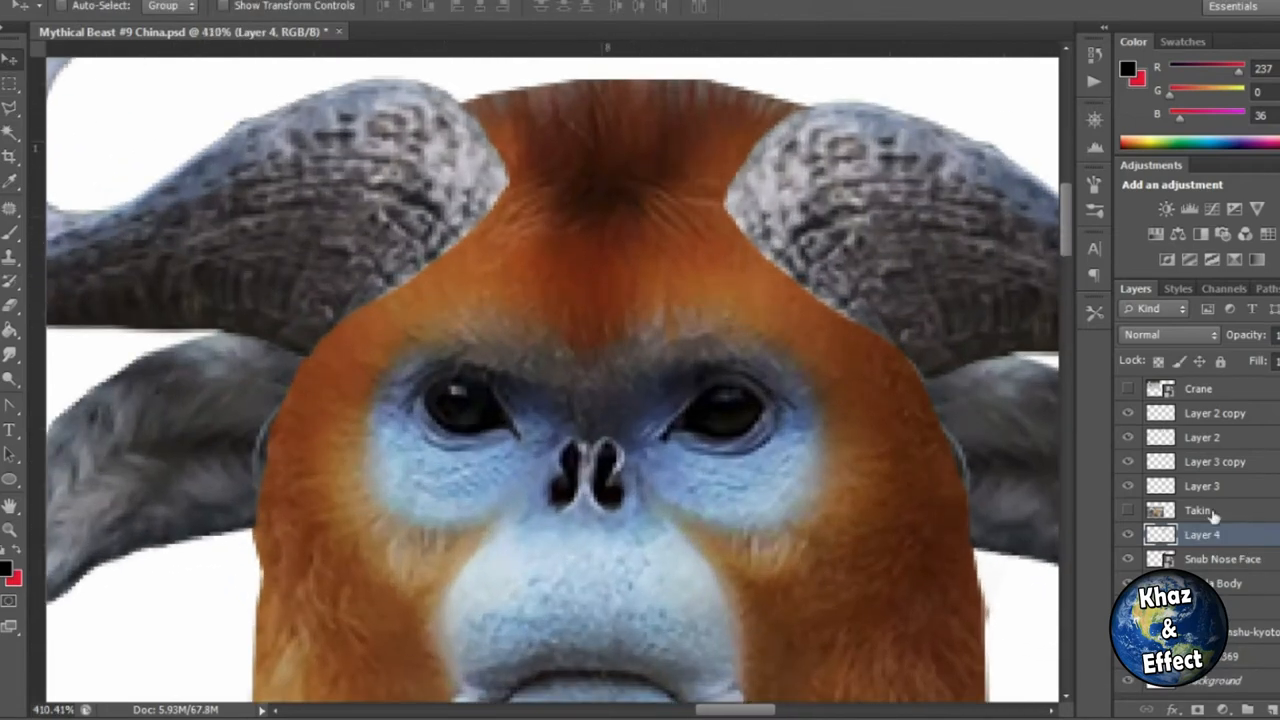
double_click(1220, 436)
text(Horn)
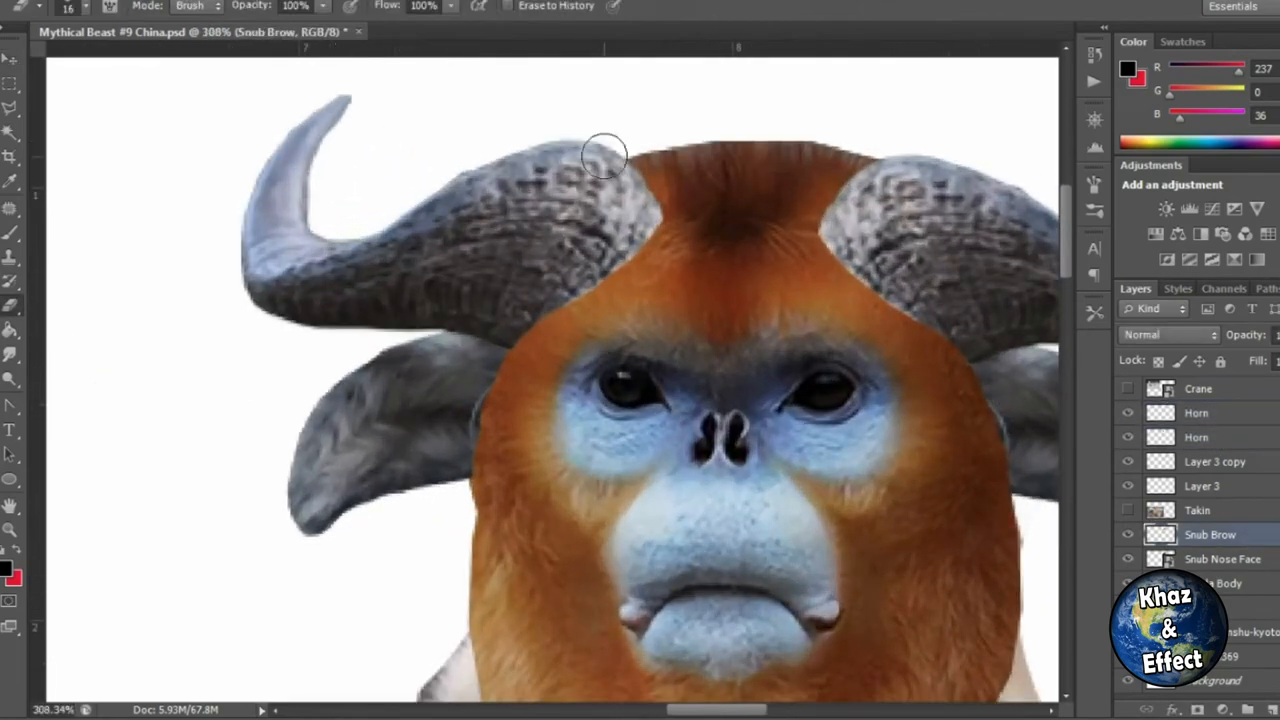
Erase the Snub Brow layer's edges where the fur meets the horn bases
click(1208, 560)
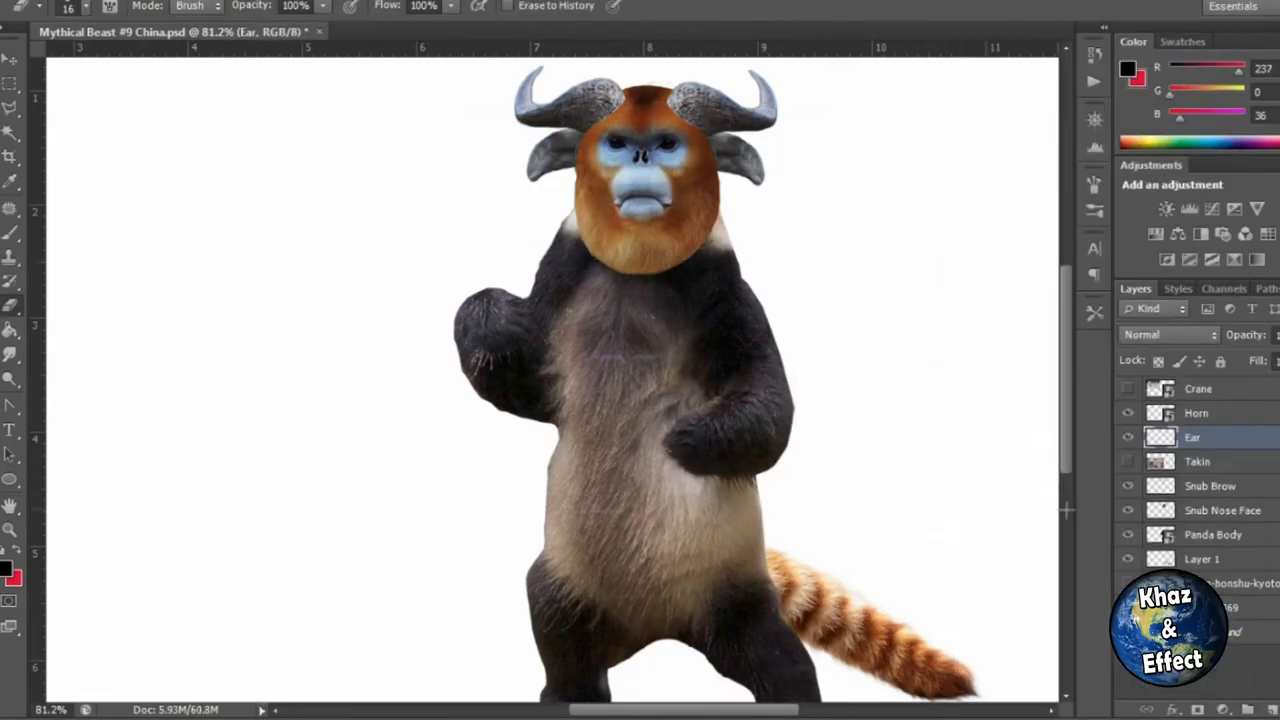
click(1196, 460)
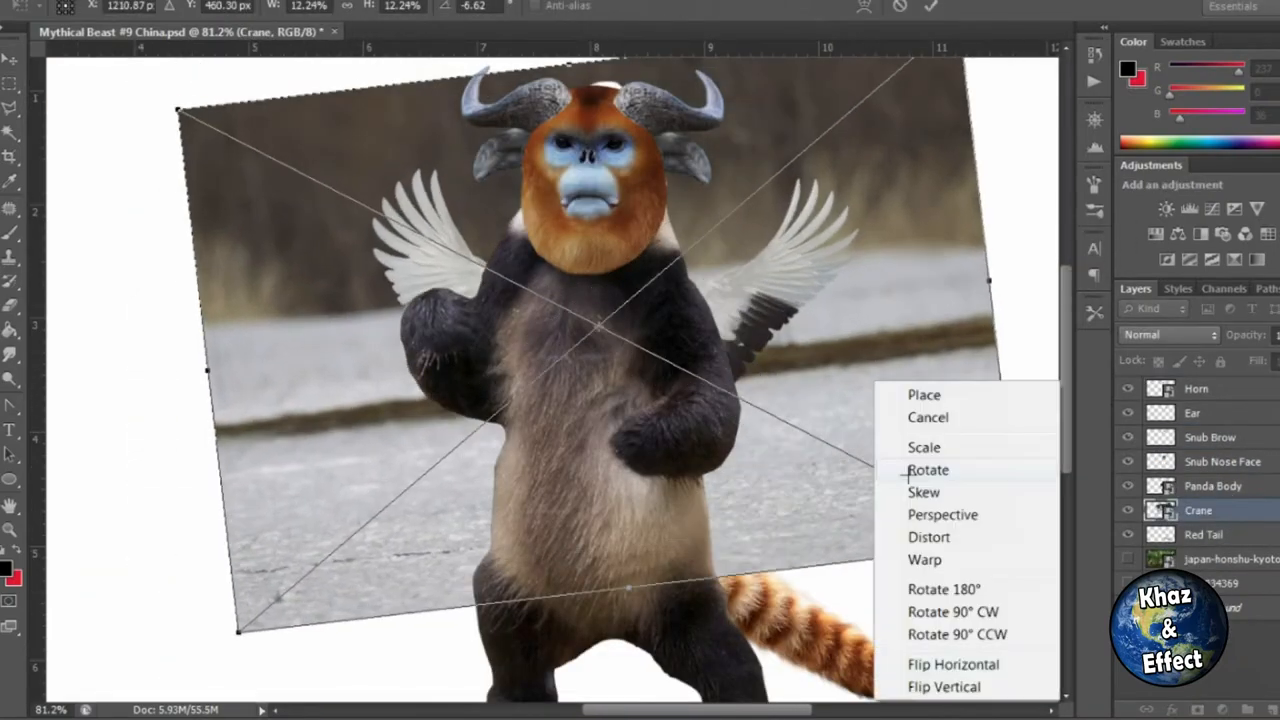
Rotate the Crane layer so its white wings spread behind the panda's shoulders
click(928, 470)
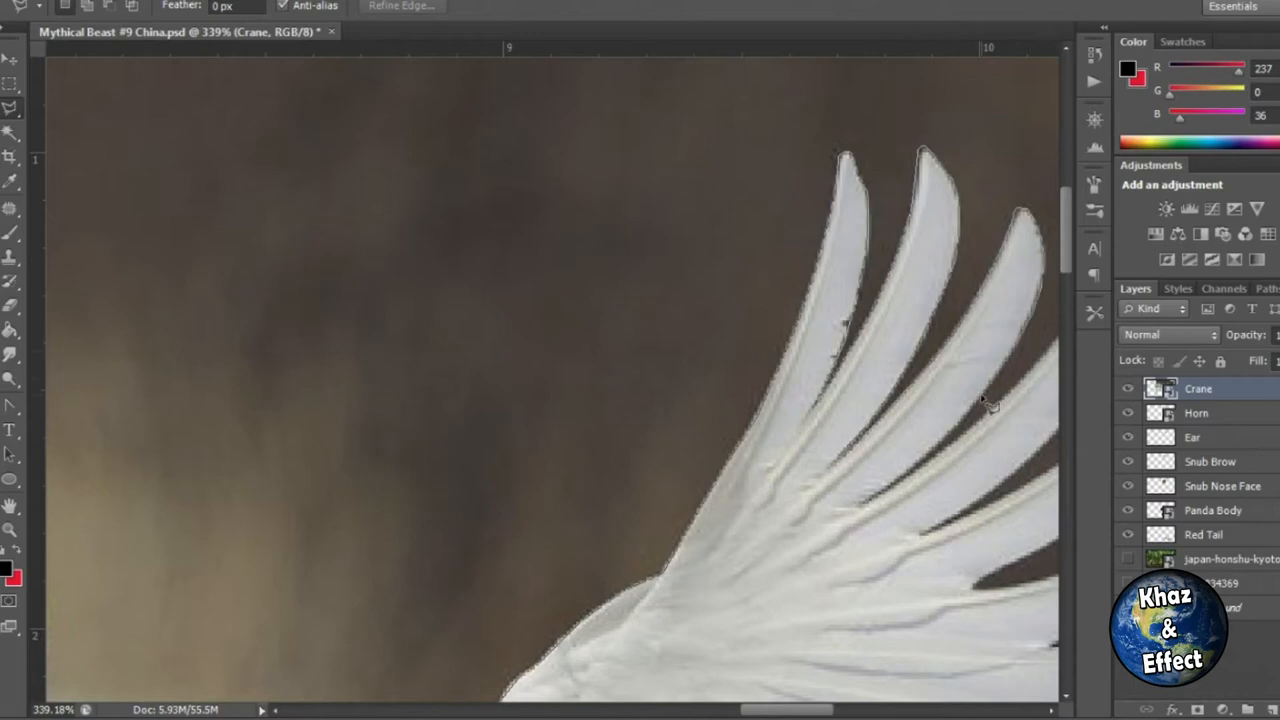
mouse_move(1024, 398)
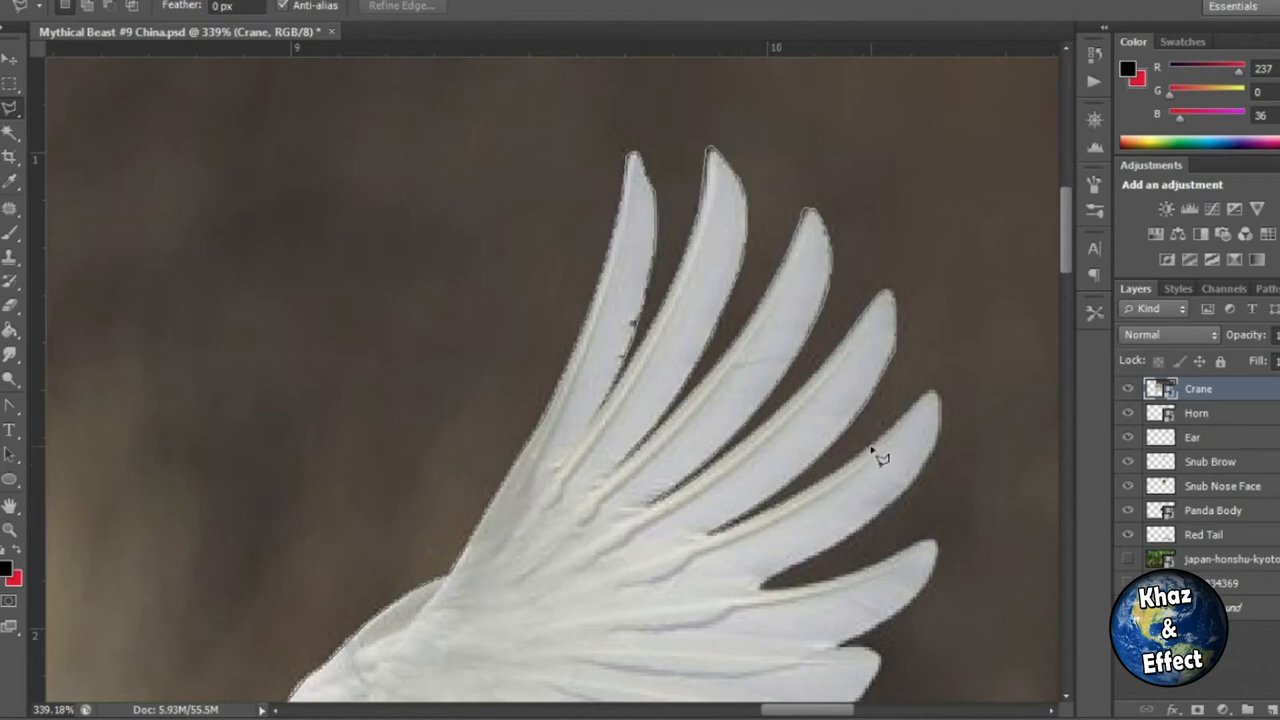
mouse_move(806, 556)
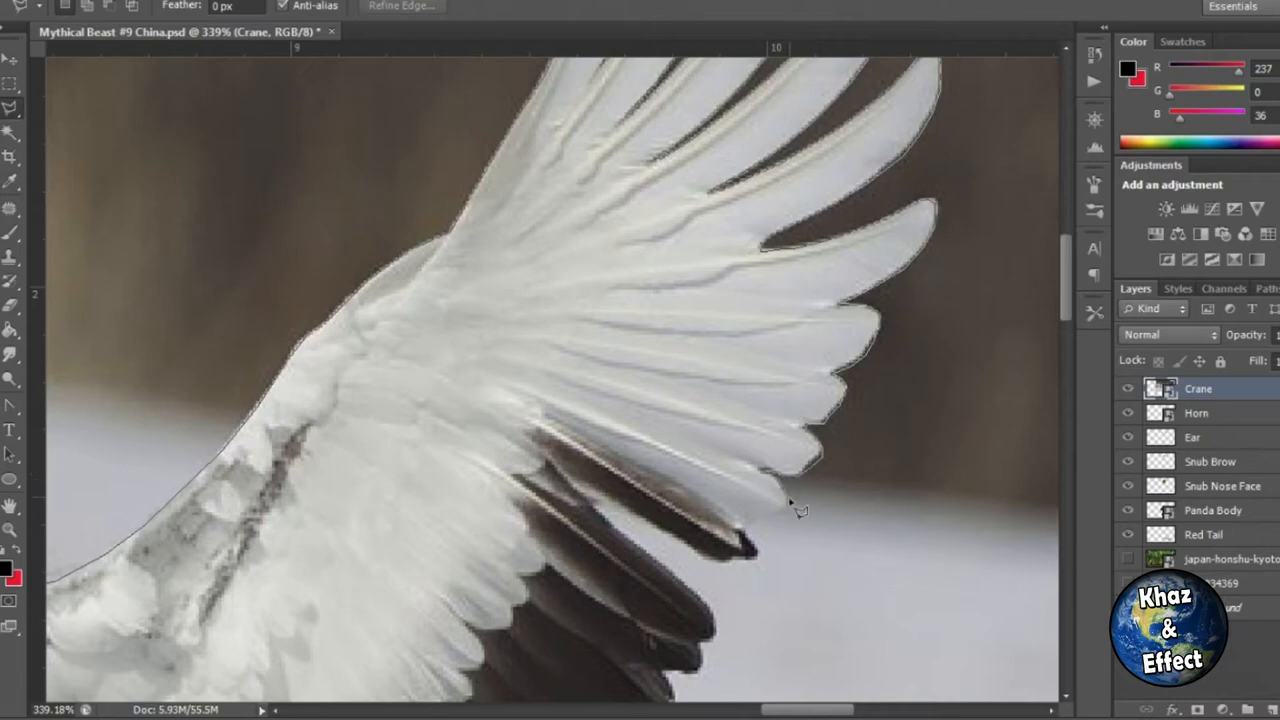
Trace the selection along the crane wing's outer edge and feather tips at high zoom
scroll(down, 3)
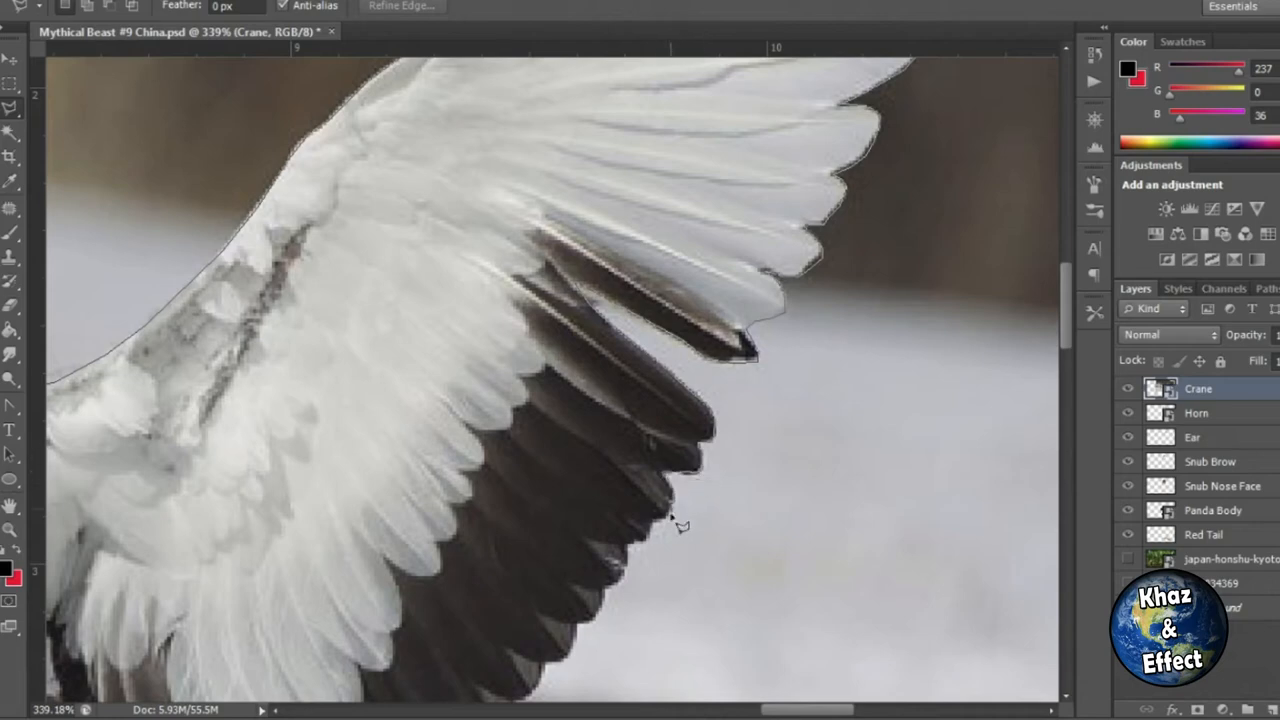
scroll(down, 3)
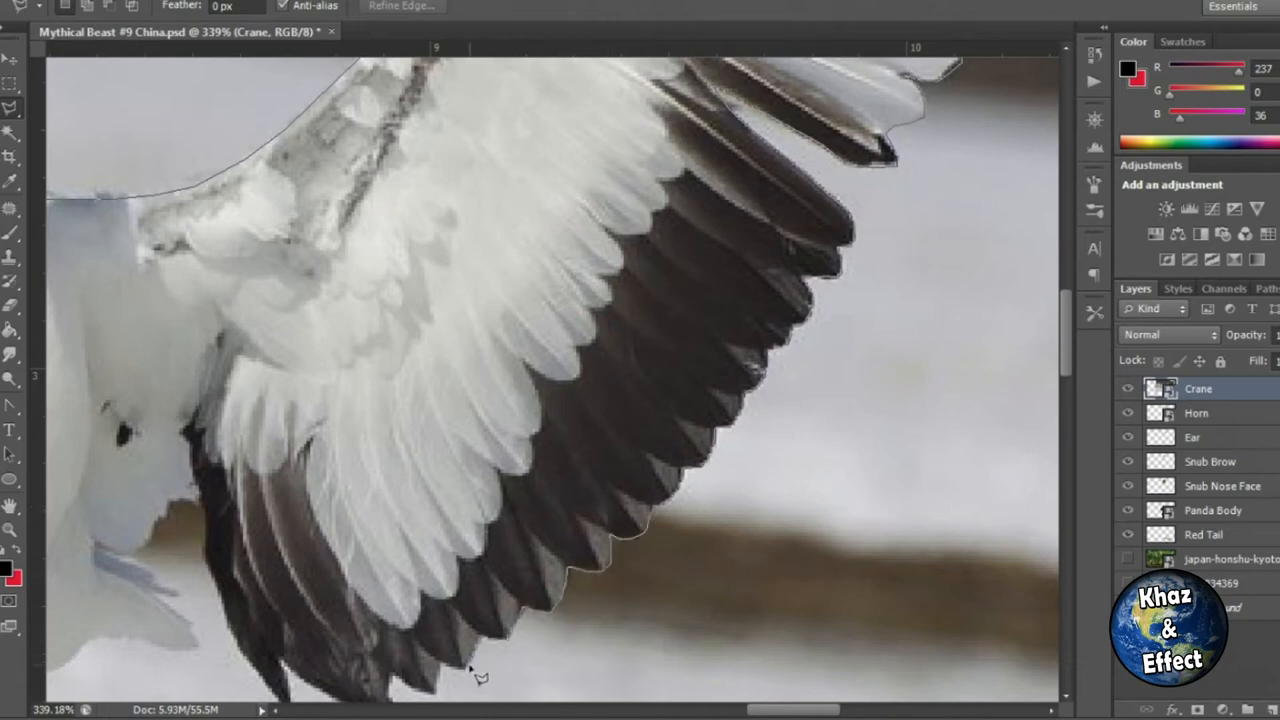
scroll(down, 3)
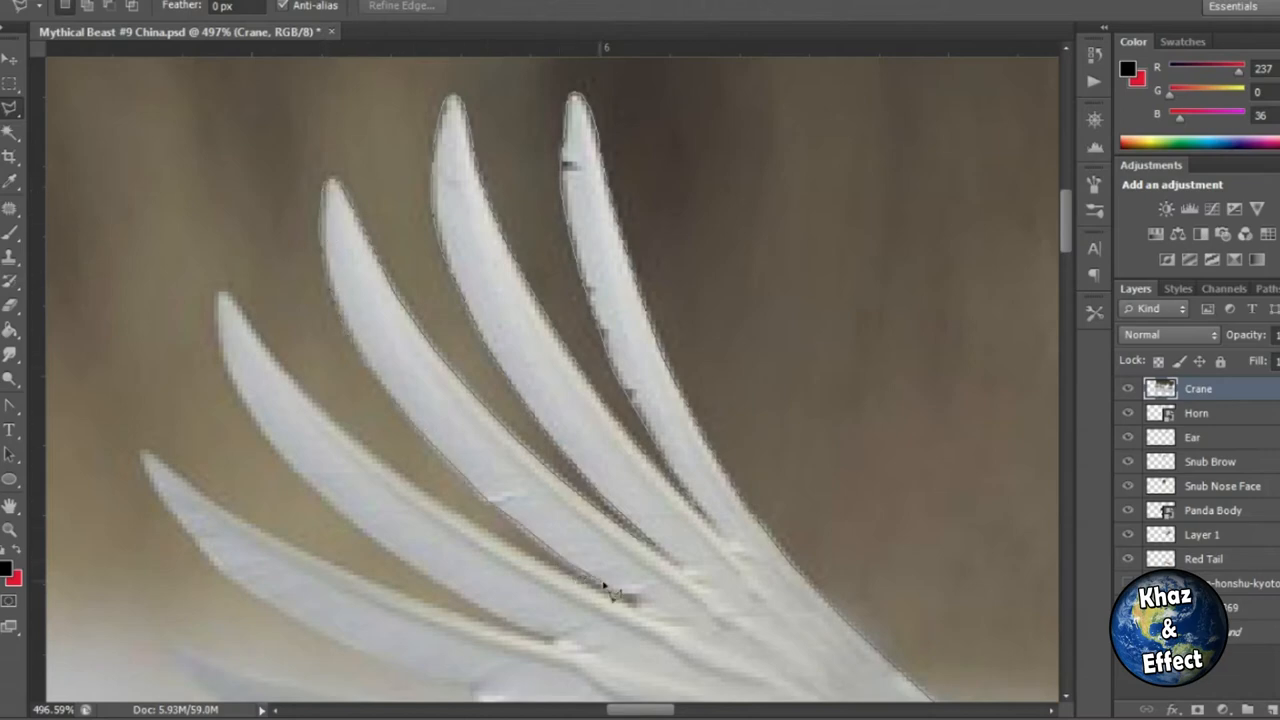
mouse_move(236, 306)
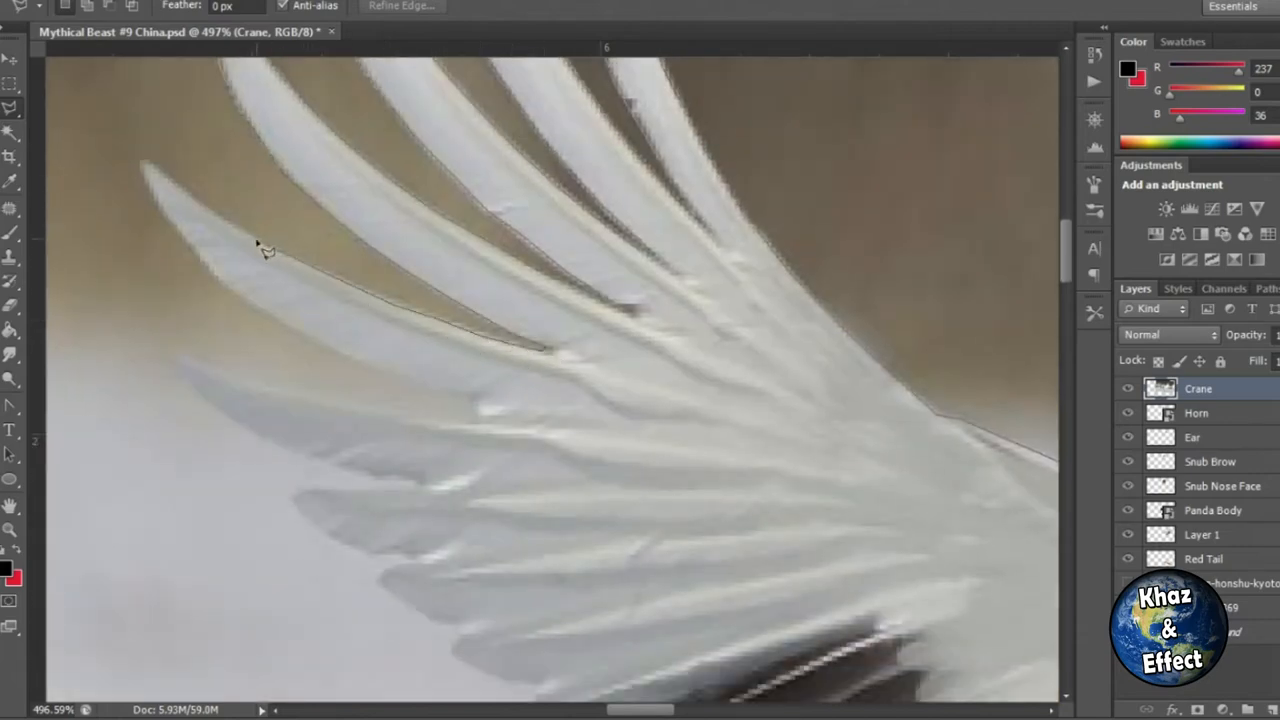
mouse_move(308, 358)
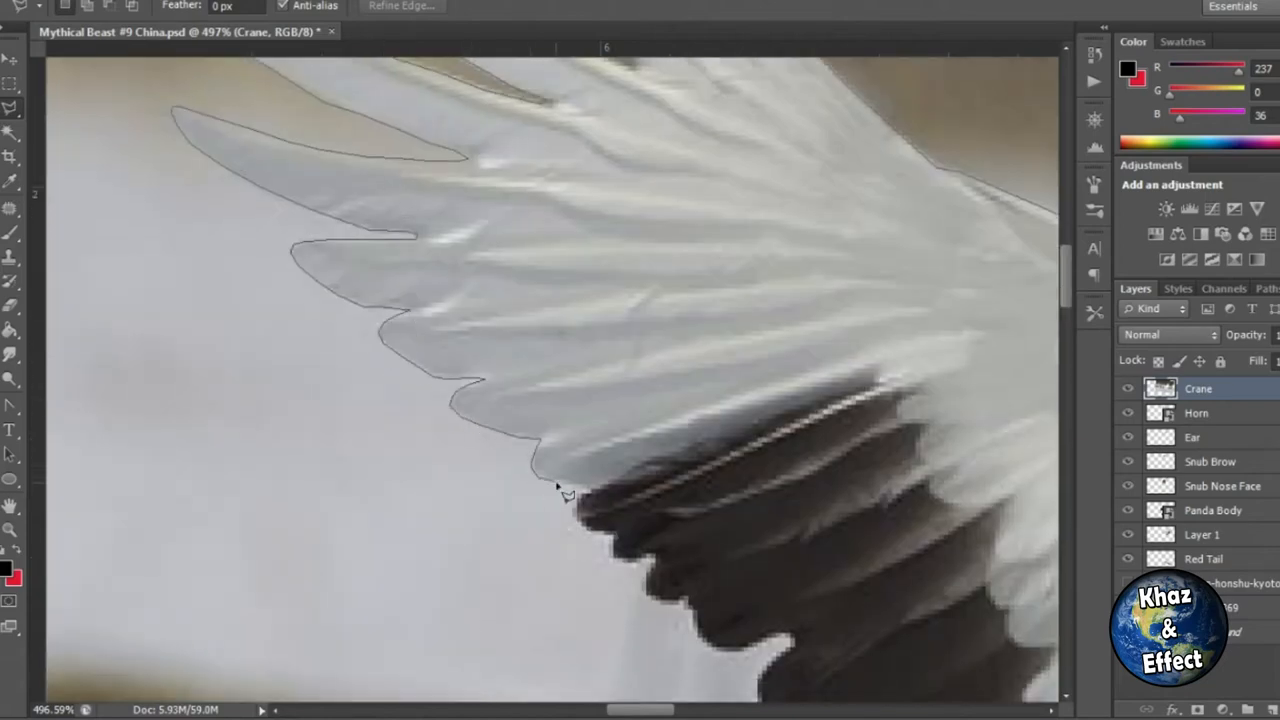
Extend the wing selection around the long pale primaries and dark lower feather edges
drag(564, 490, 670, 564)
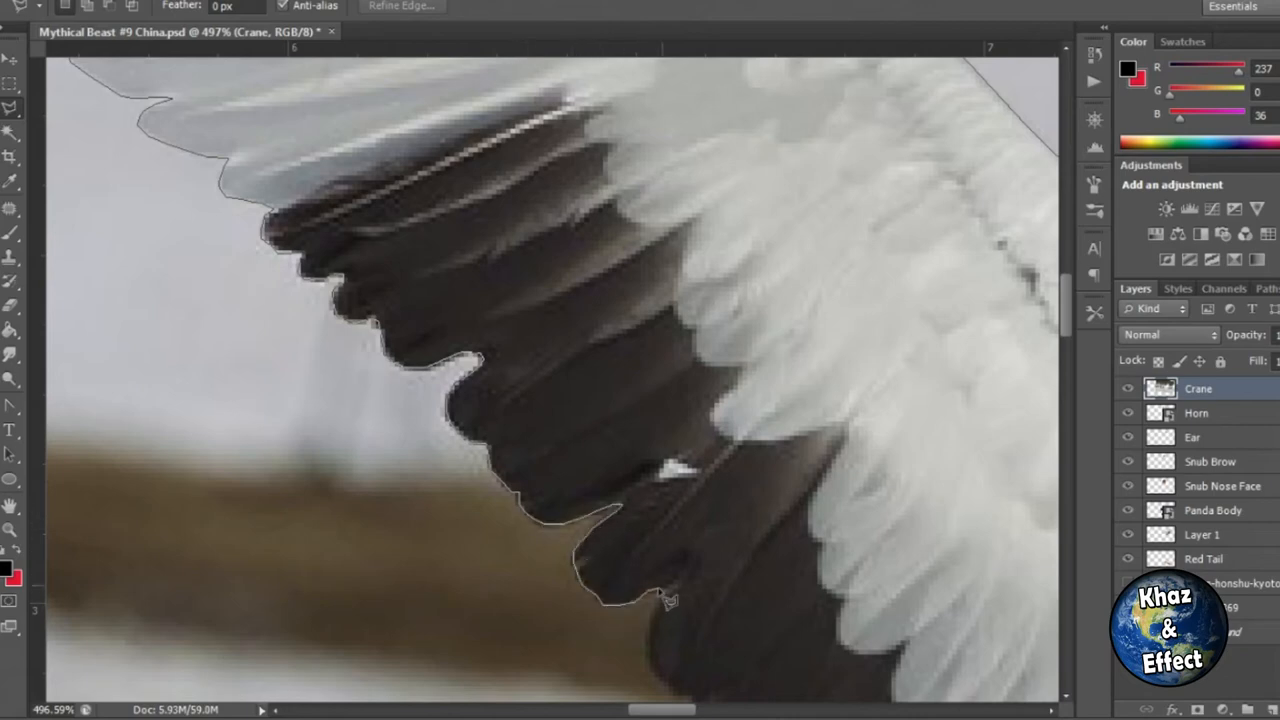
scroll(down, 3)
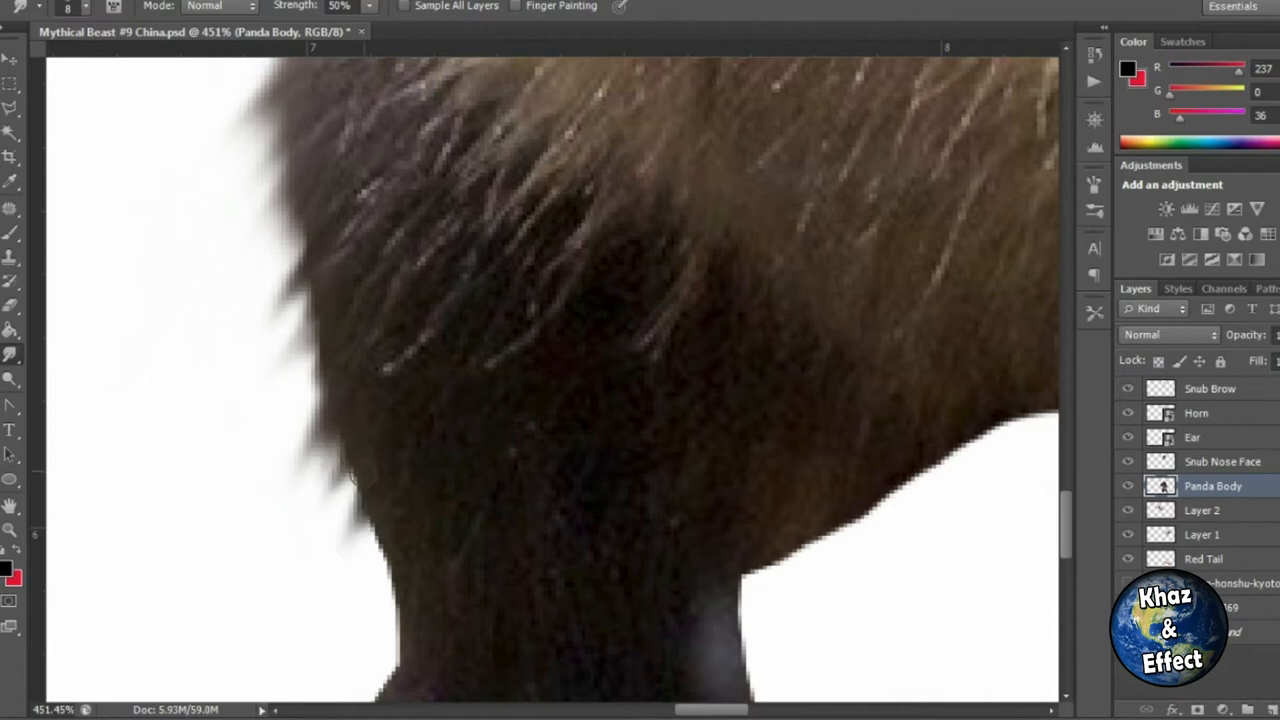
Smudge wispy fur strands outward along the Panda Body layer's edges at 50% strength
scroll(down, 3)
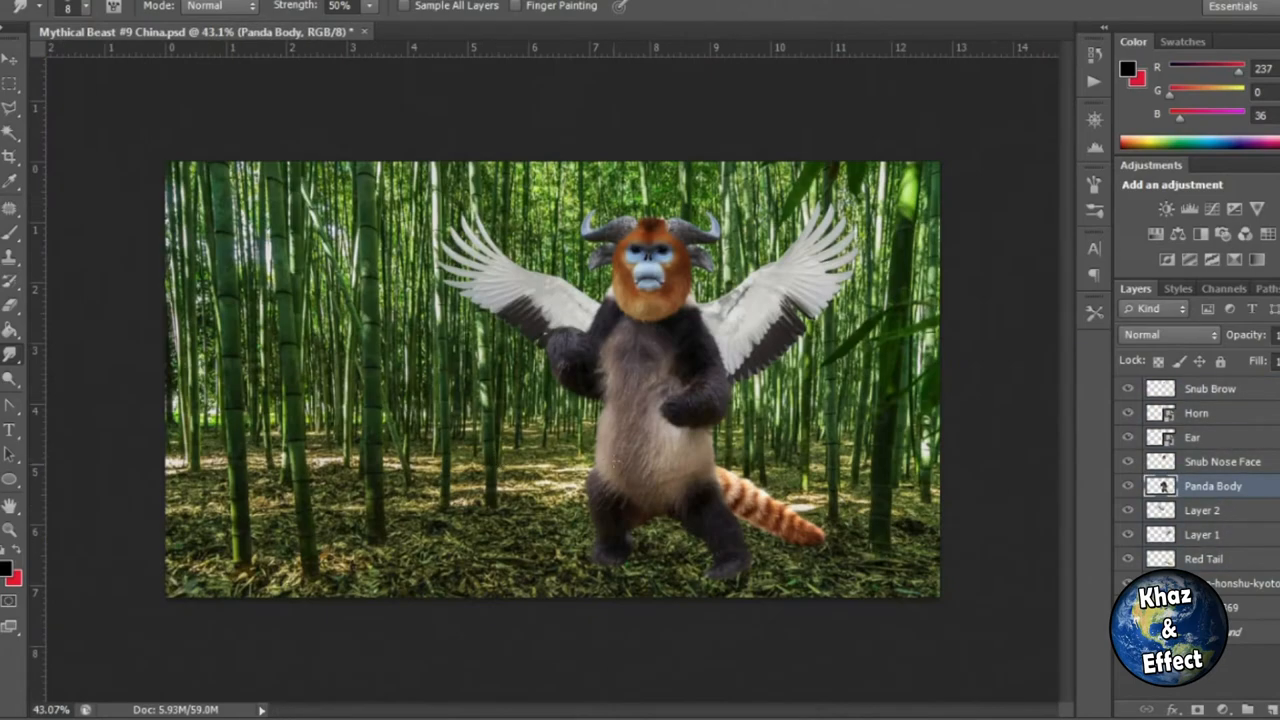
Bring up the Snub Brow layer's context menu to reach its Blending Options
right_click(1212, 486)
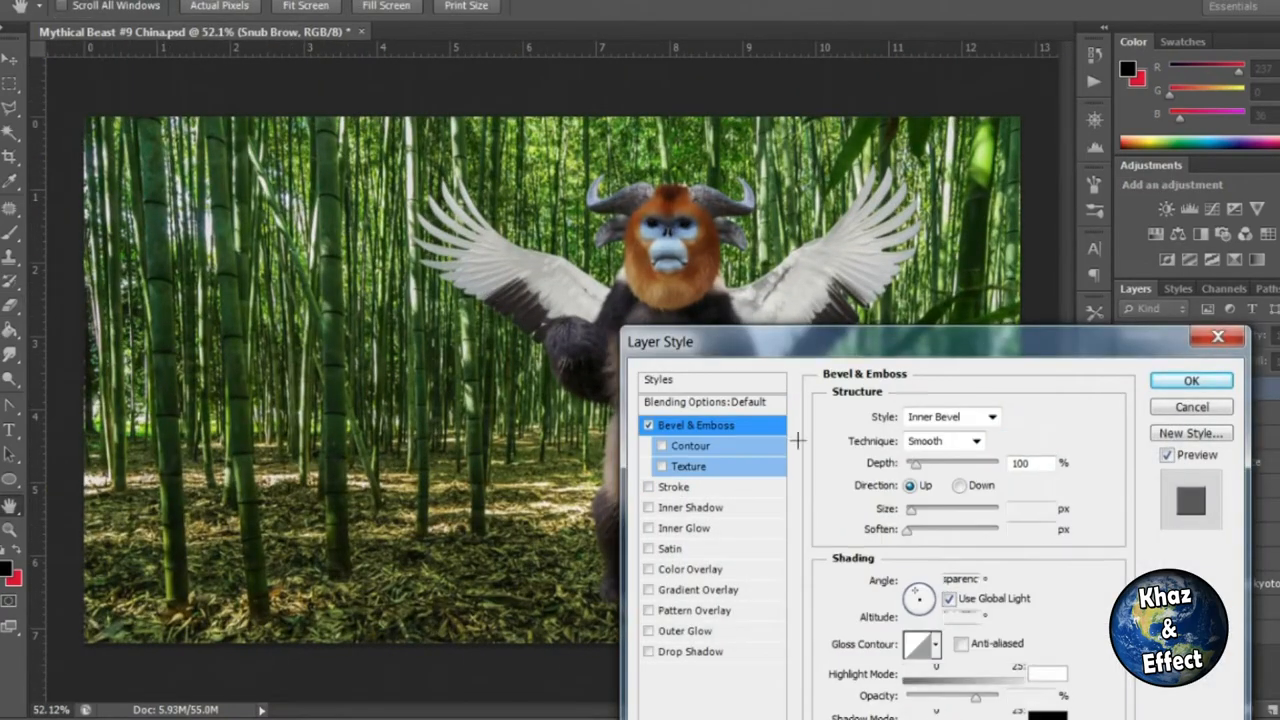
Apply a Smooth Inner Bevel with lowered Depth and Size 5 px to the Snub Brow layer
click(1190, 380)
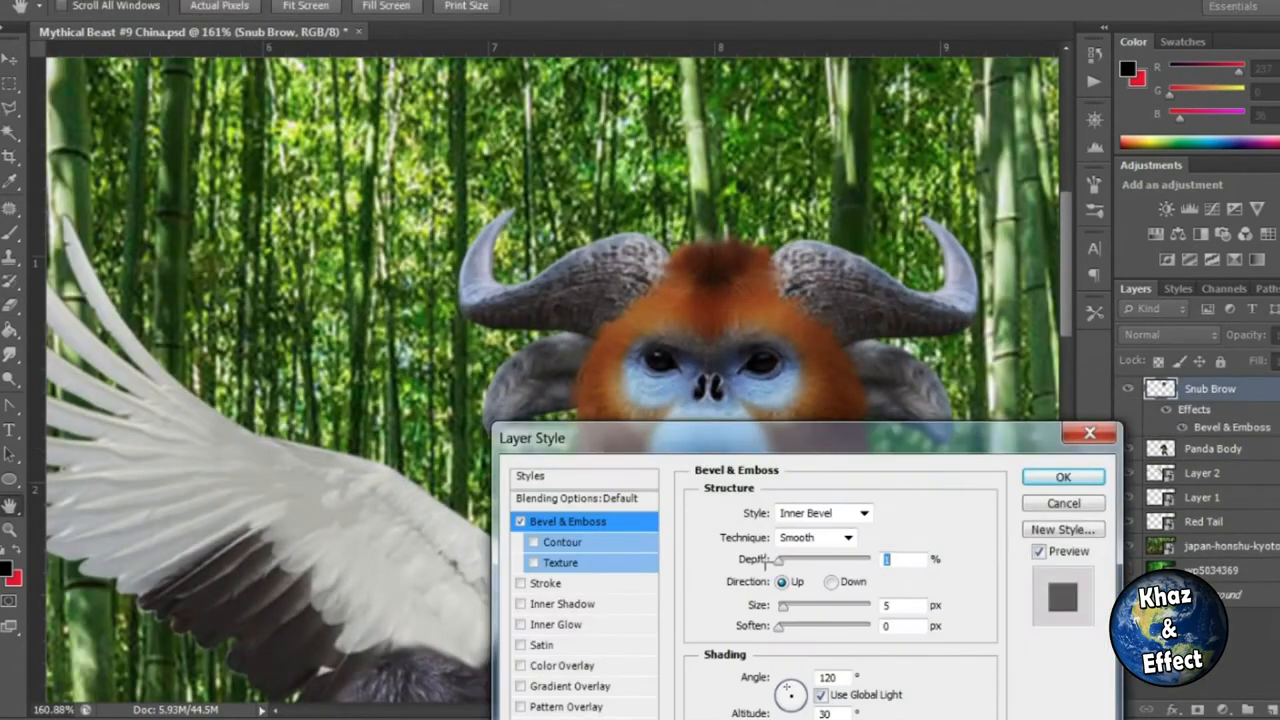
click(1062, 476)
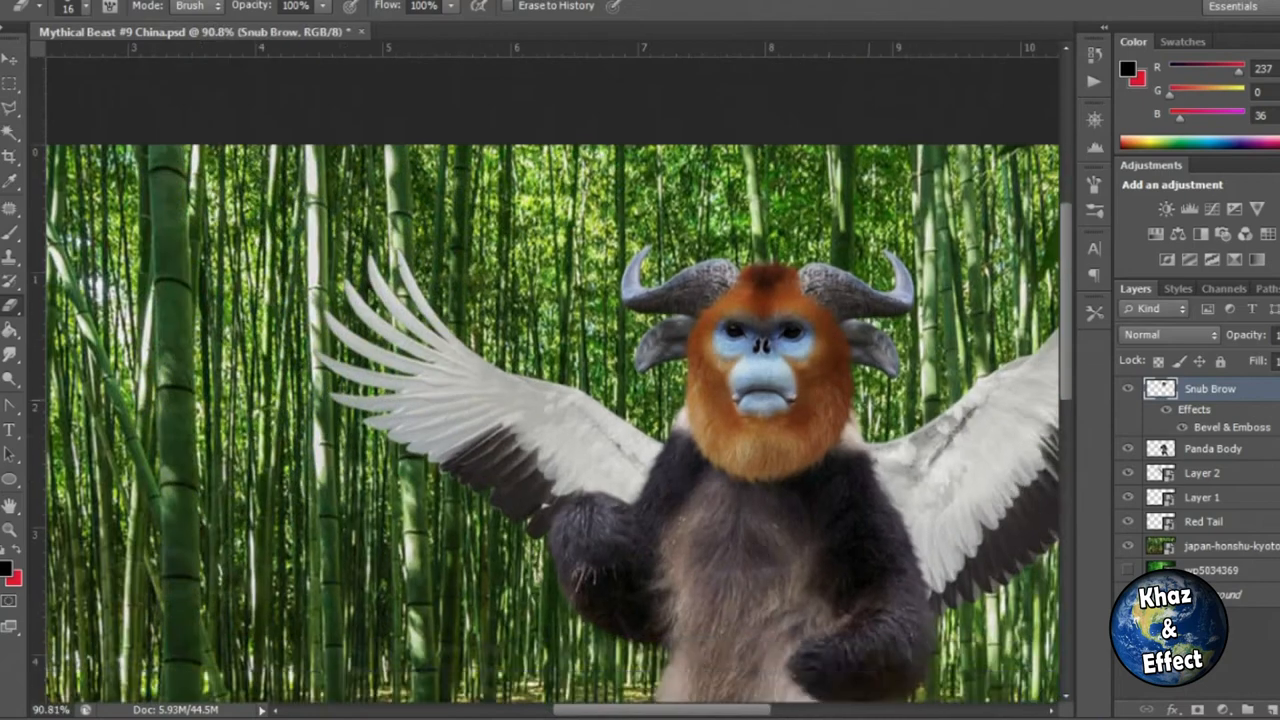
double_click(1208, 448)
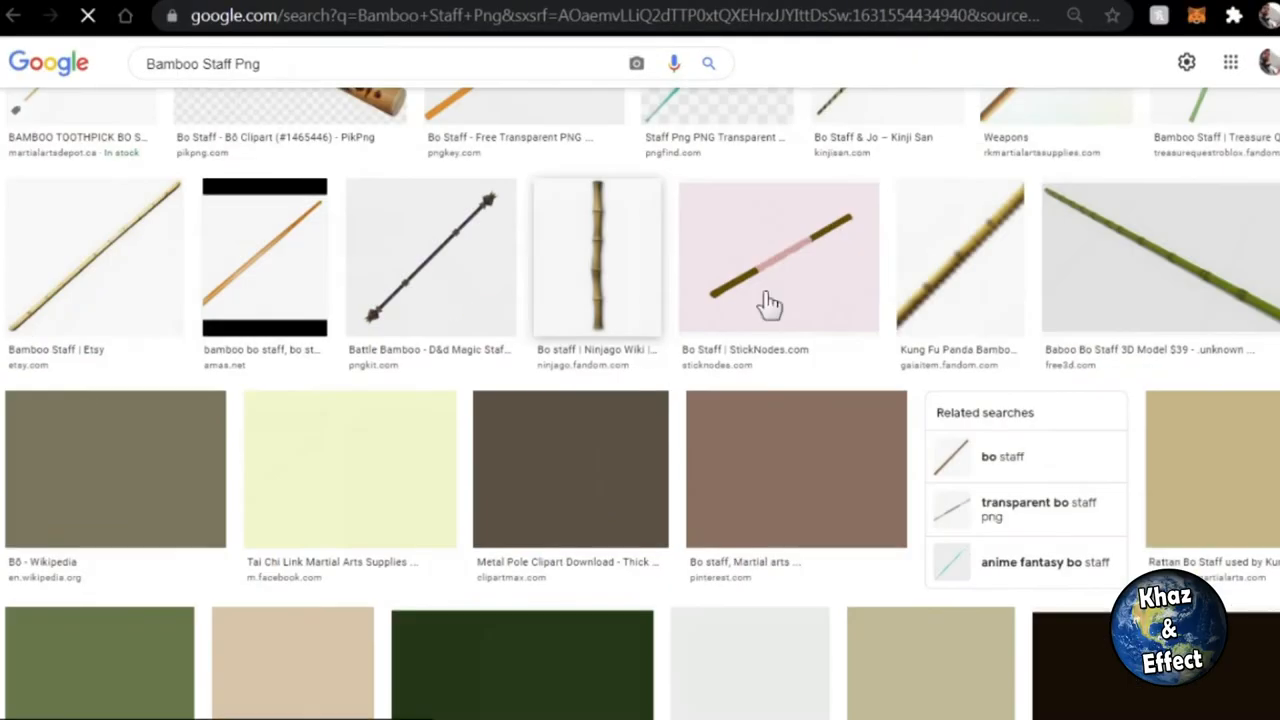
Scroll through the "Bamboo Staff Png" results looking for a transparent bamboo cane
scroll(down, 3)
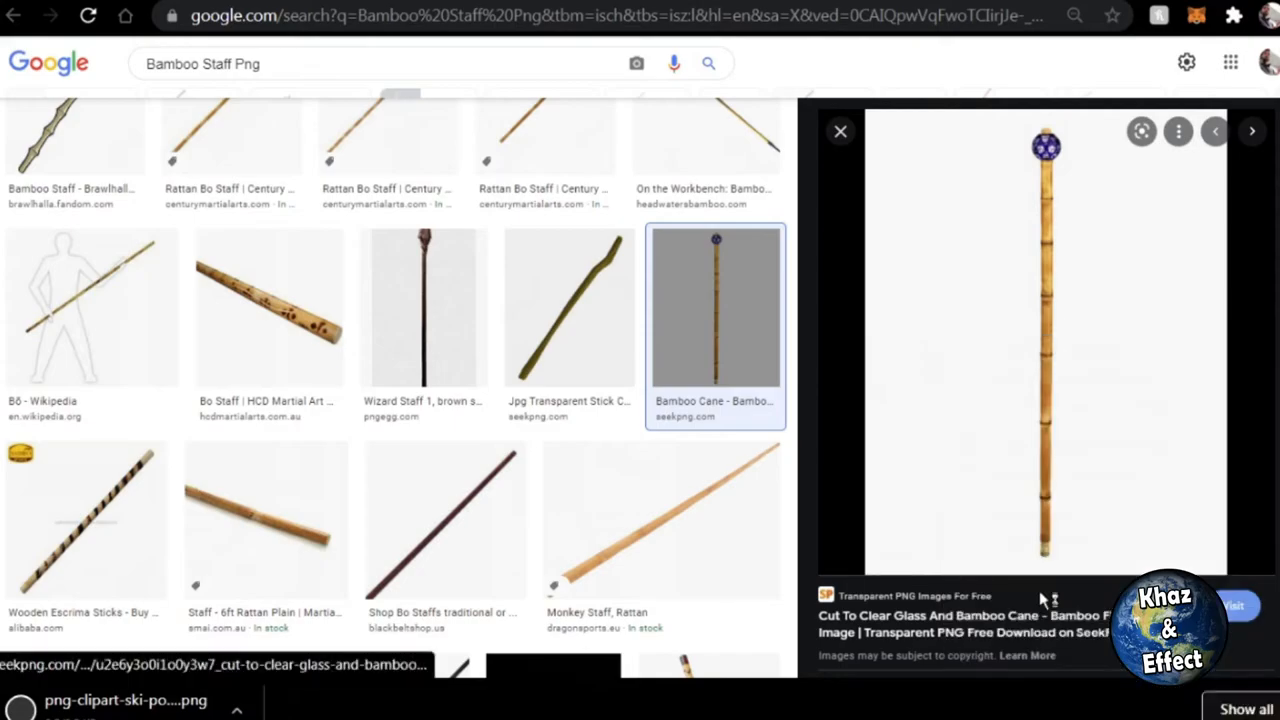
scroll(down, 3)
text(staff png)
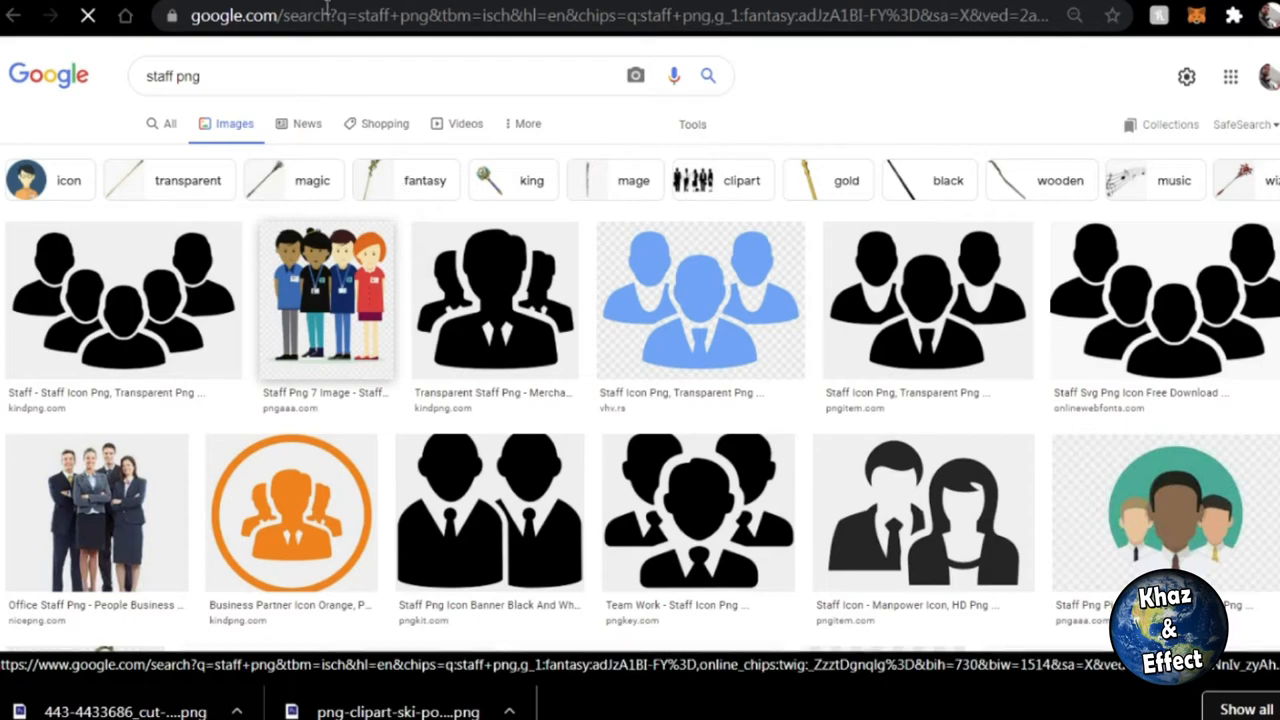
Browse the "staff png" results and enlarge the dark wizard staff image
scroll(down, 3)
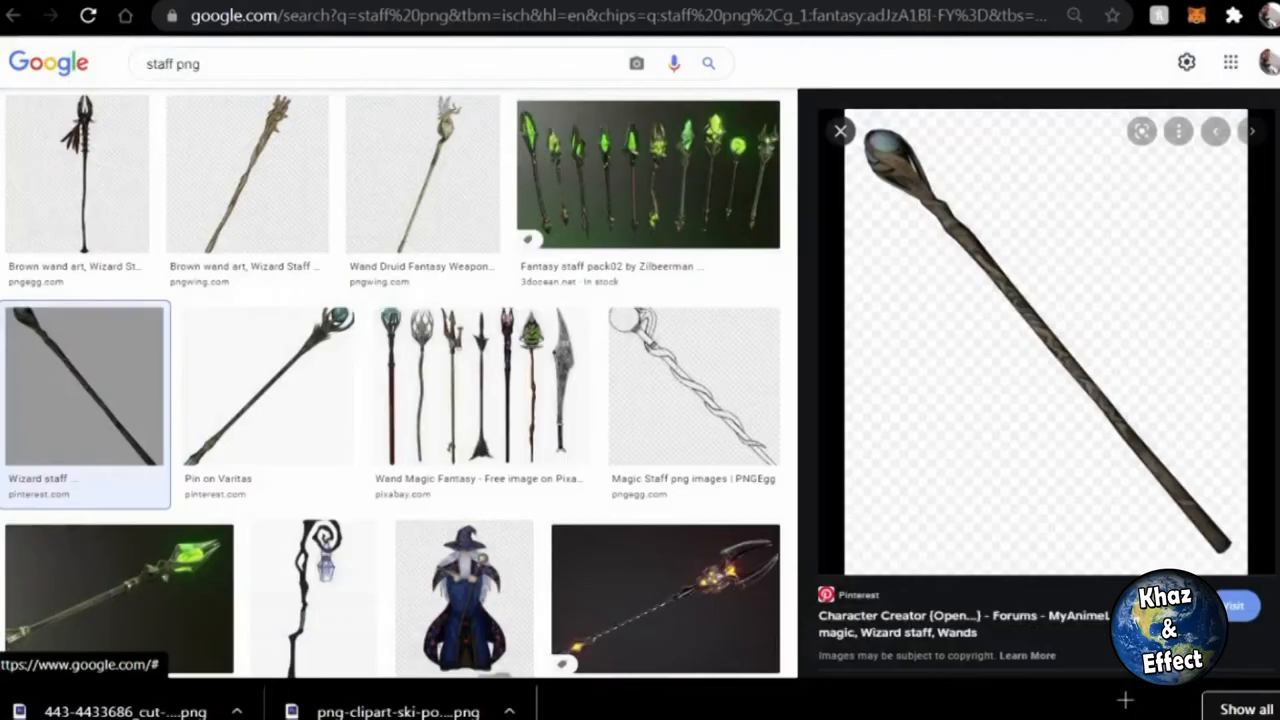
click(840, 132)
text(asian Scroll)
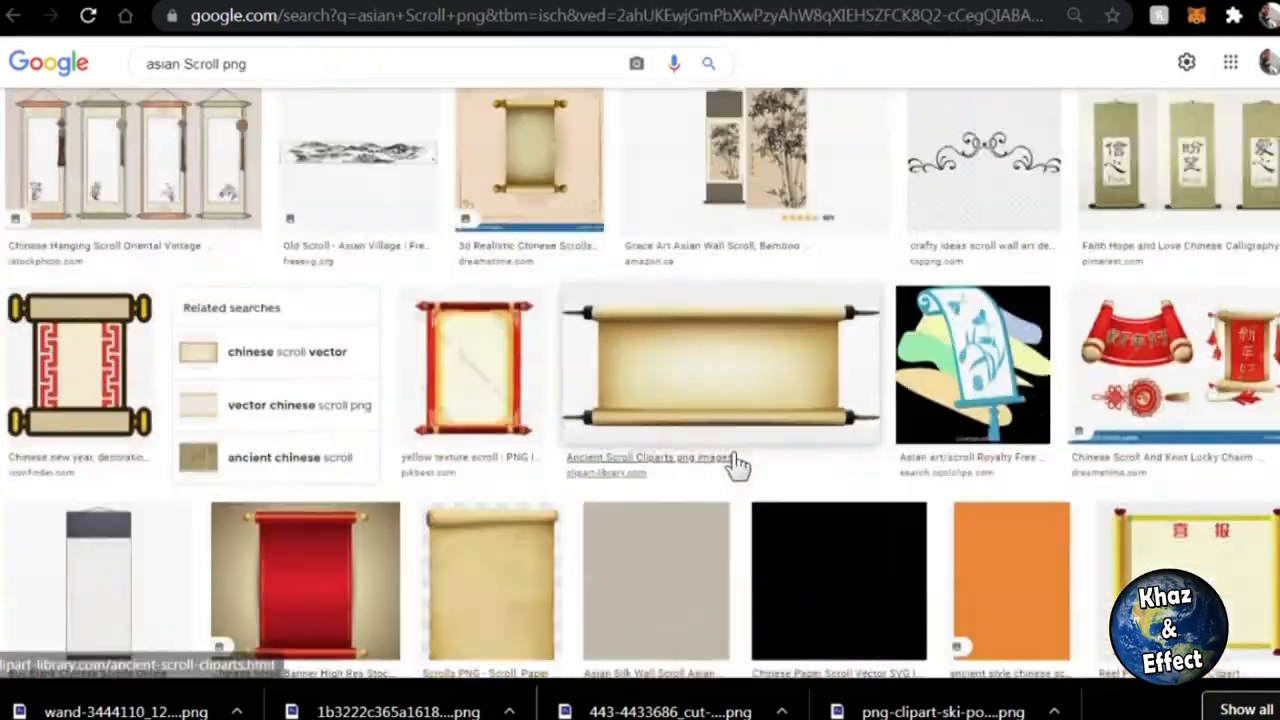
Search Google Images for 'Red Panda Png', then 'Tiger Png', then 'Clouded leopard Png'
scroll(down, 3)
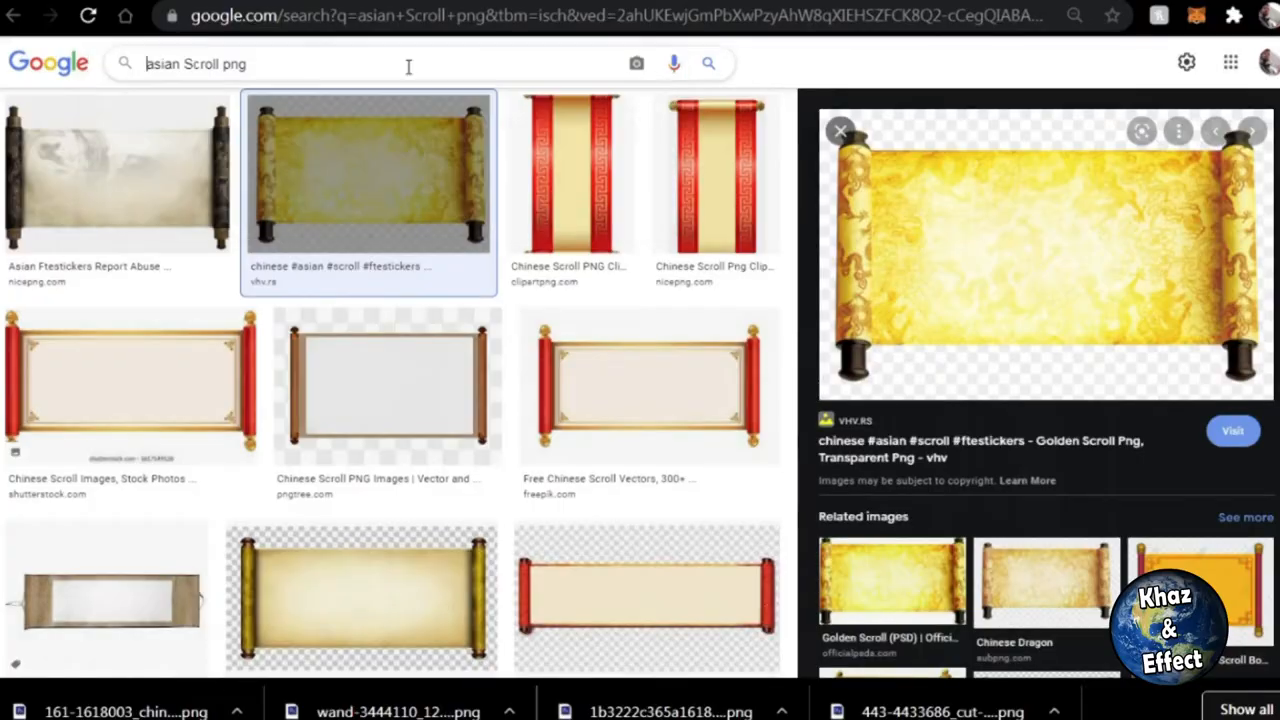
text(Red Panda Png)
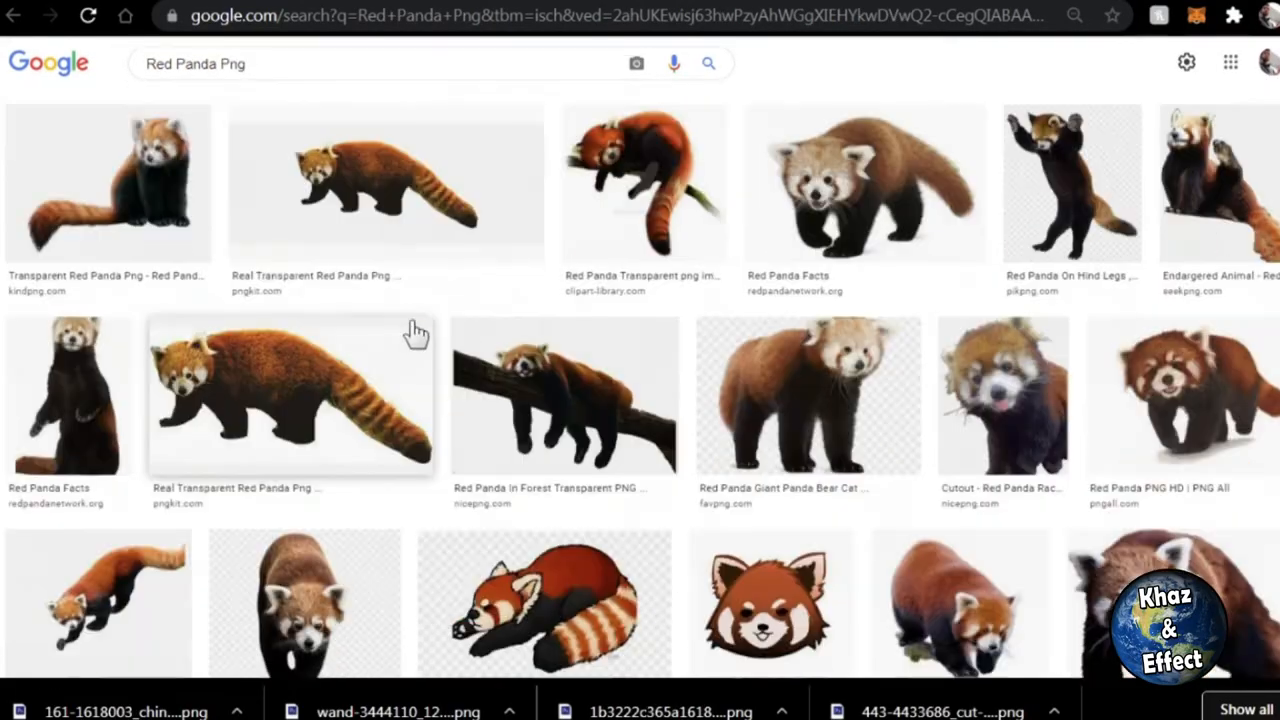
click(290, 390)
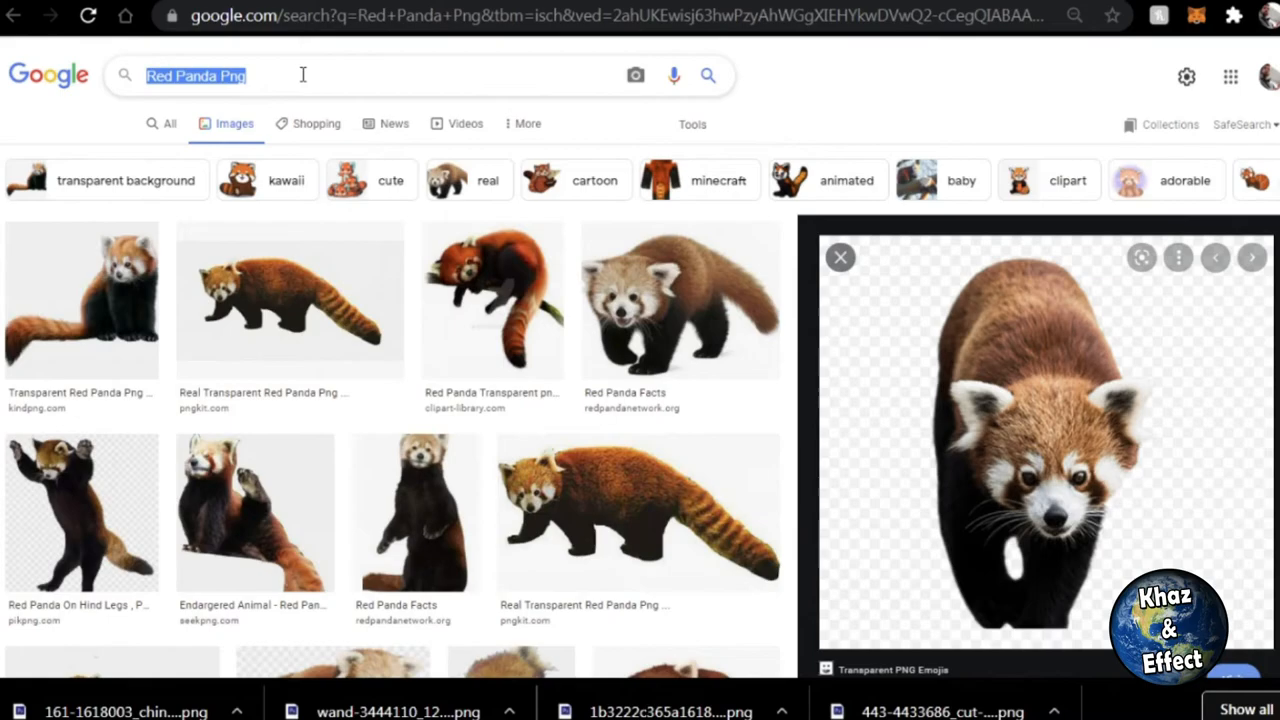
text(Tiger Png)
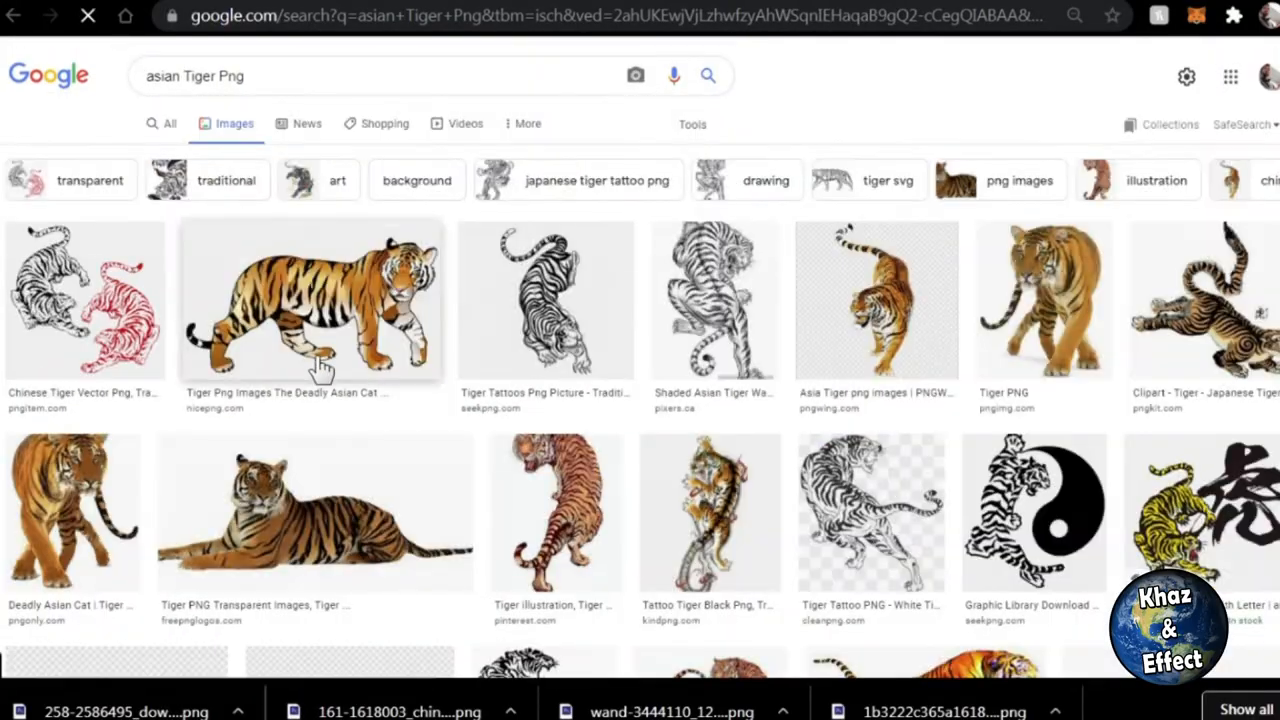
text(Clouded leopard Png)
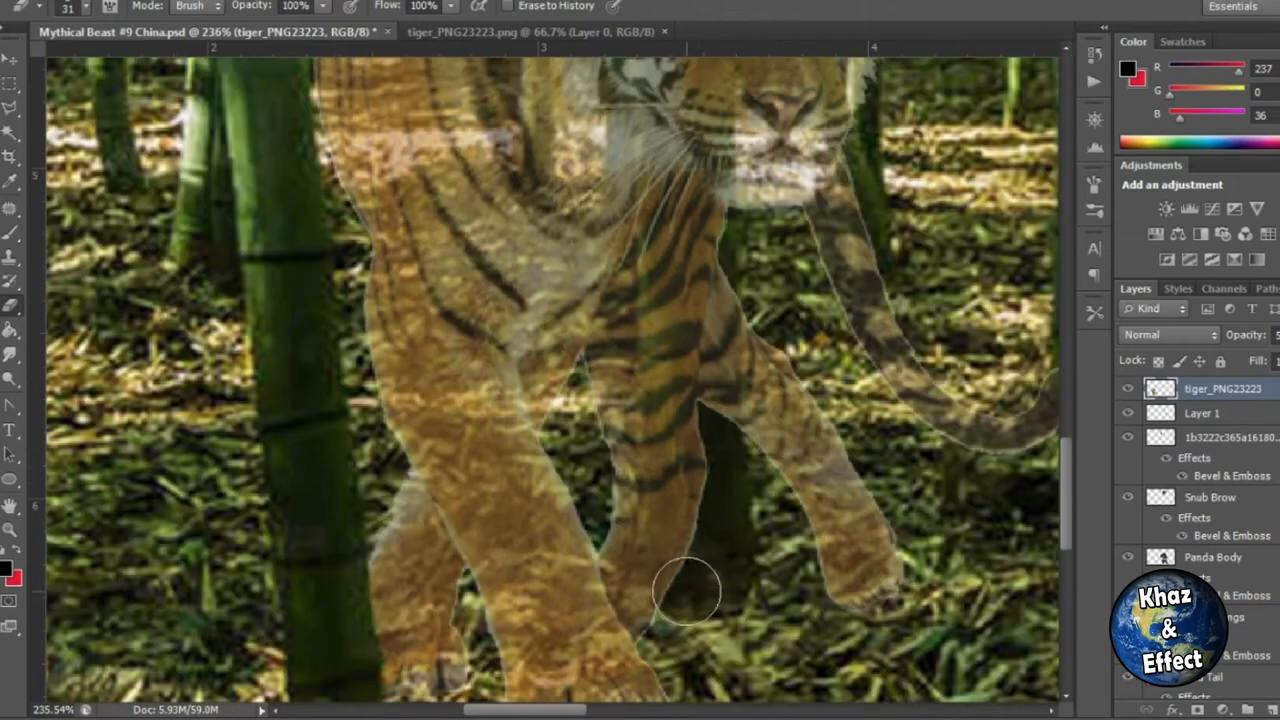
Erase the tiger_PNG23223 leg where the bamboo stalk should pass in front of it
drag(684, 596, 676, 384)
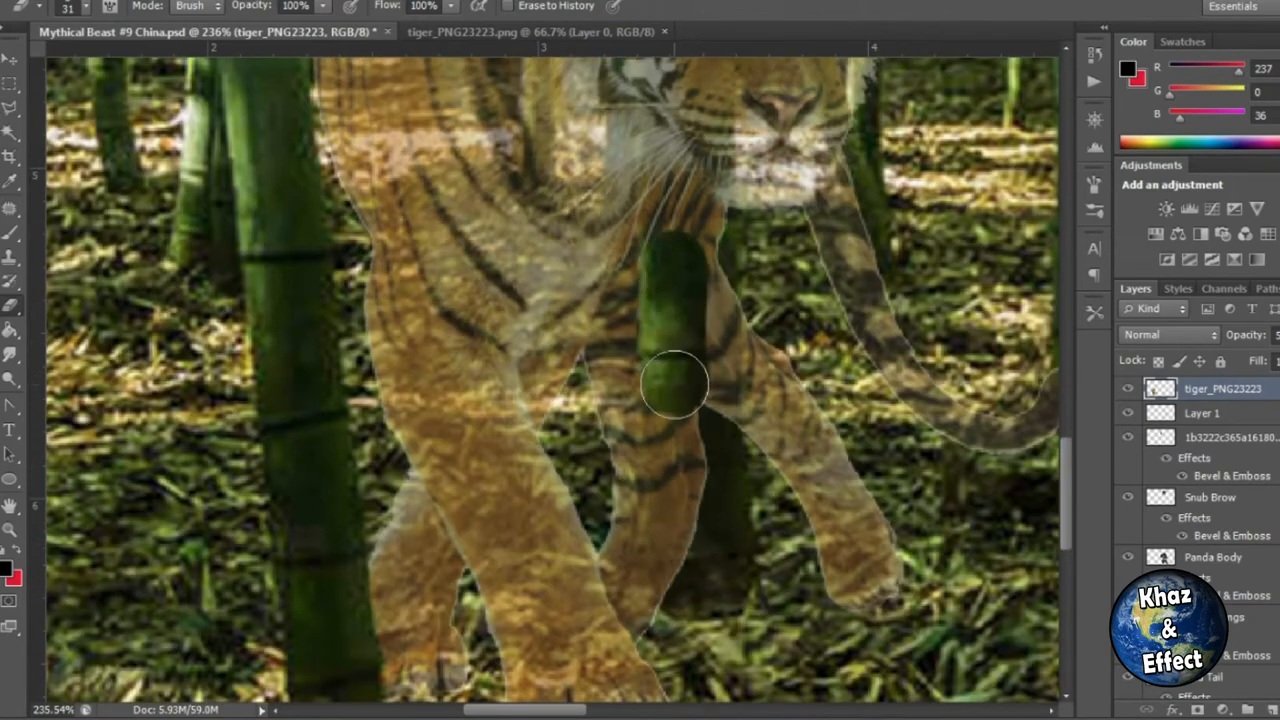
drag(676, 384, 630, 436)
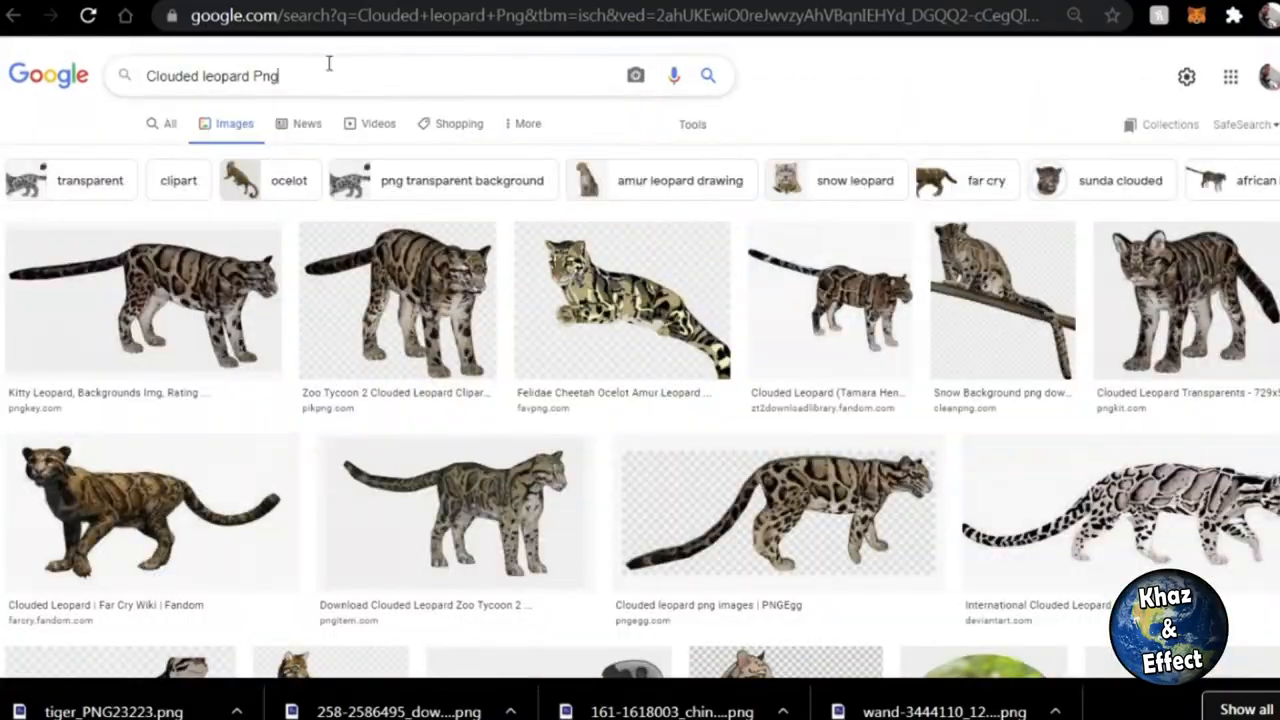
Search 'Giant Panda Png' and 'red panda png', then enlarge the standing red panda picture
text(Giant Panda Png)
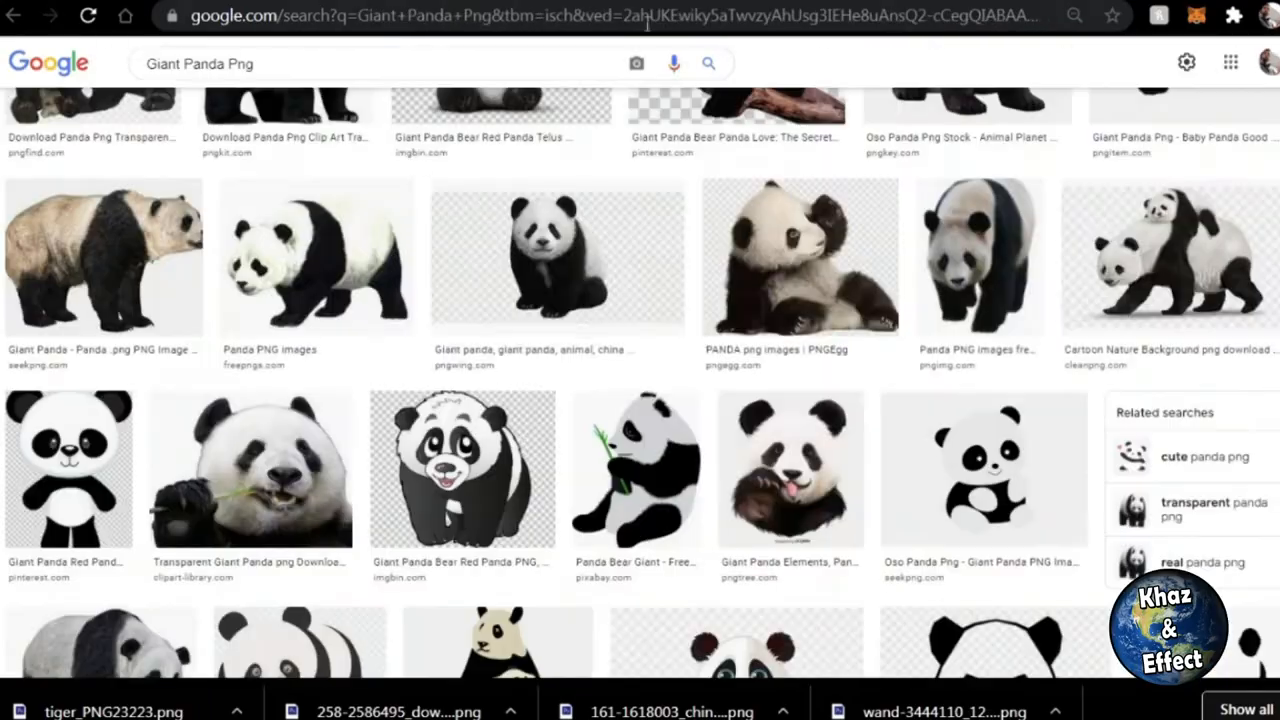
text(red panda png)
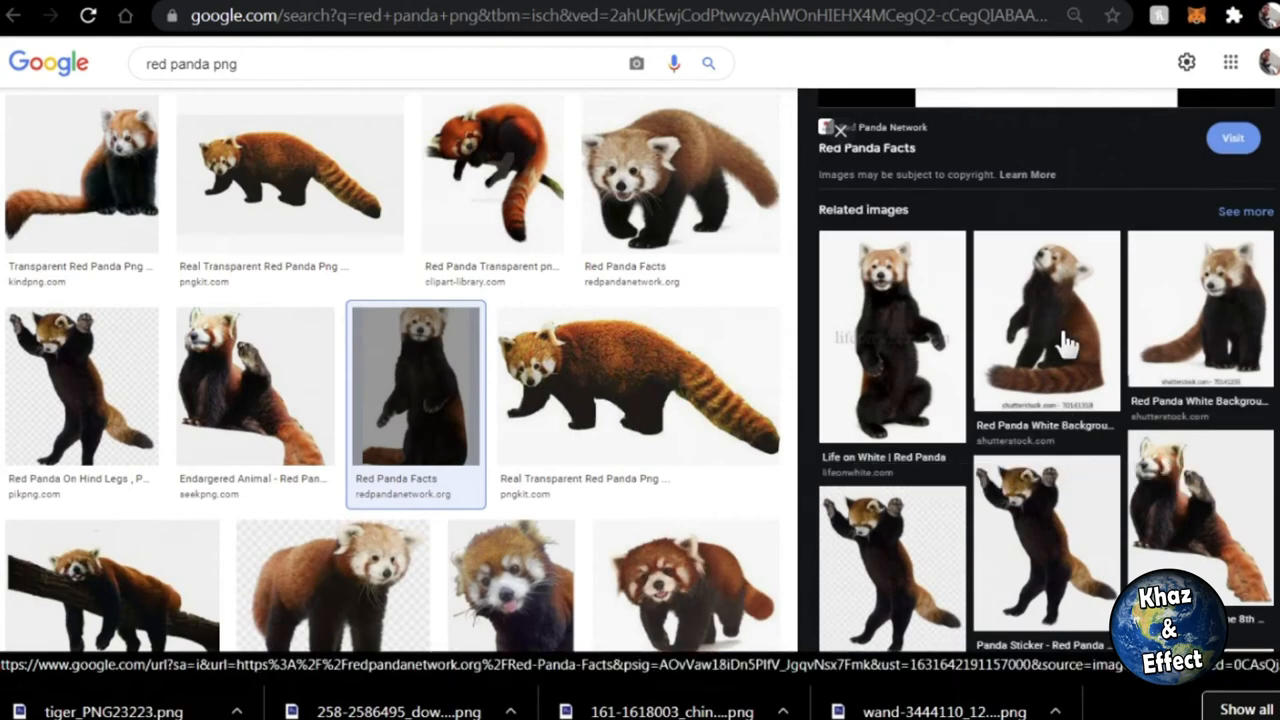
click(1046, 320)
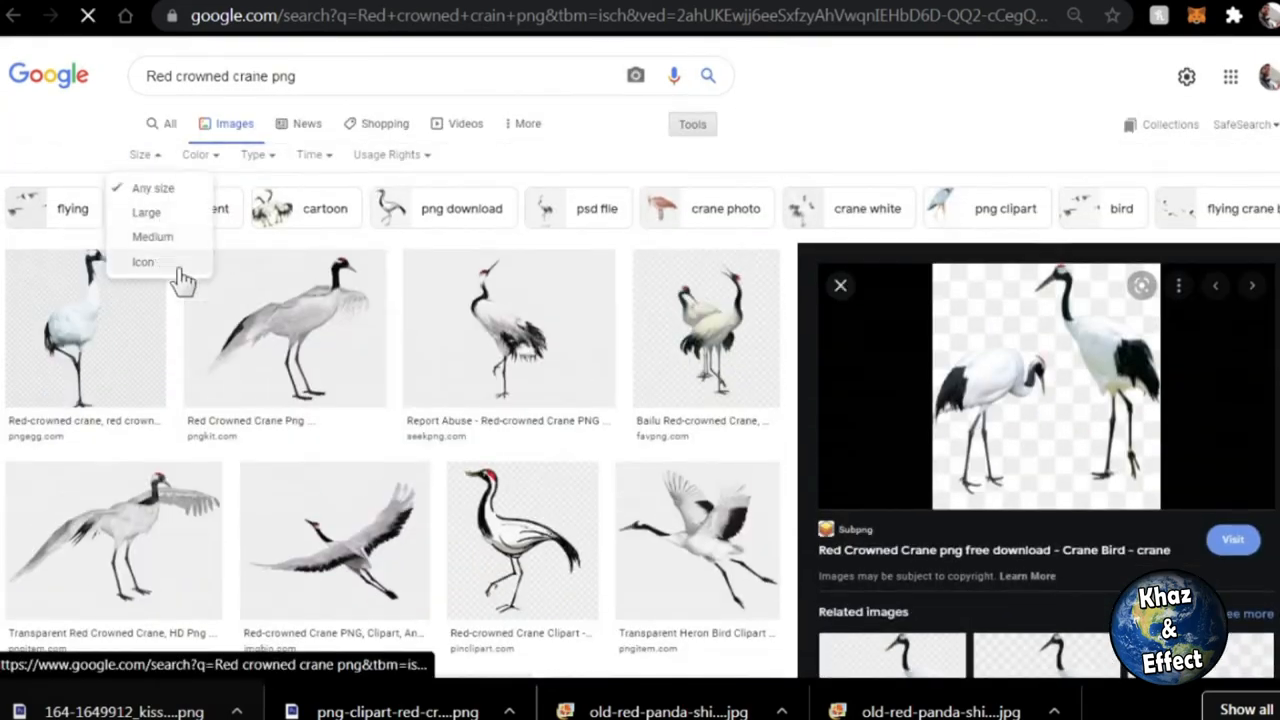
Filter cranes to Large, search 'brown eared pheasant' and 'Chinese statue', and save the seated stone Buddha
click(146, 212)
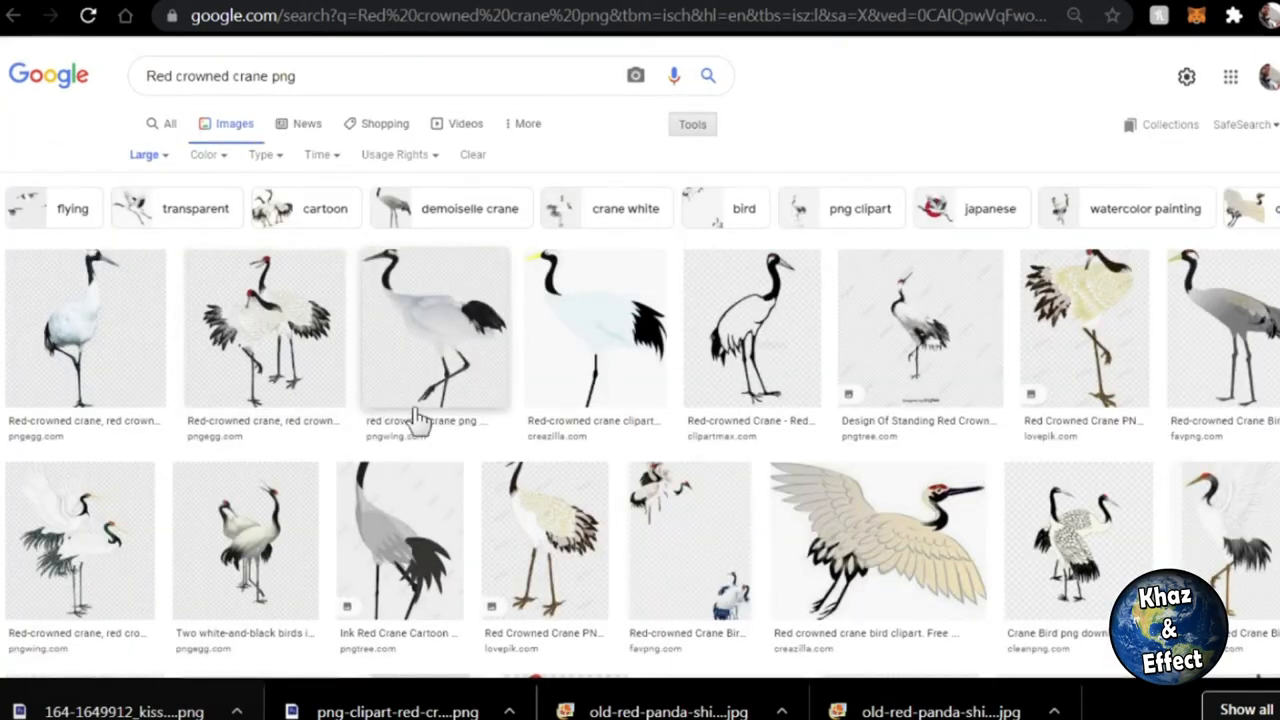
scroll(down, 3)
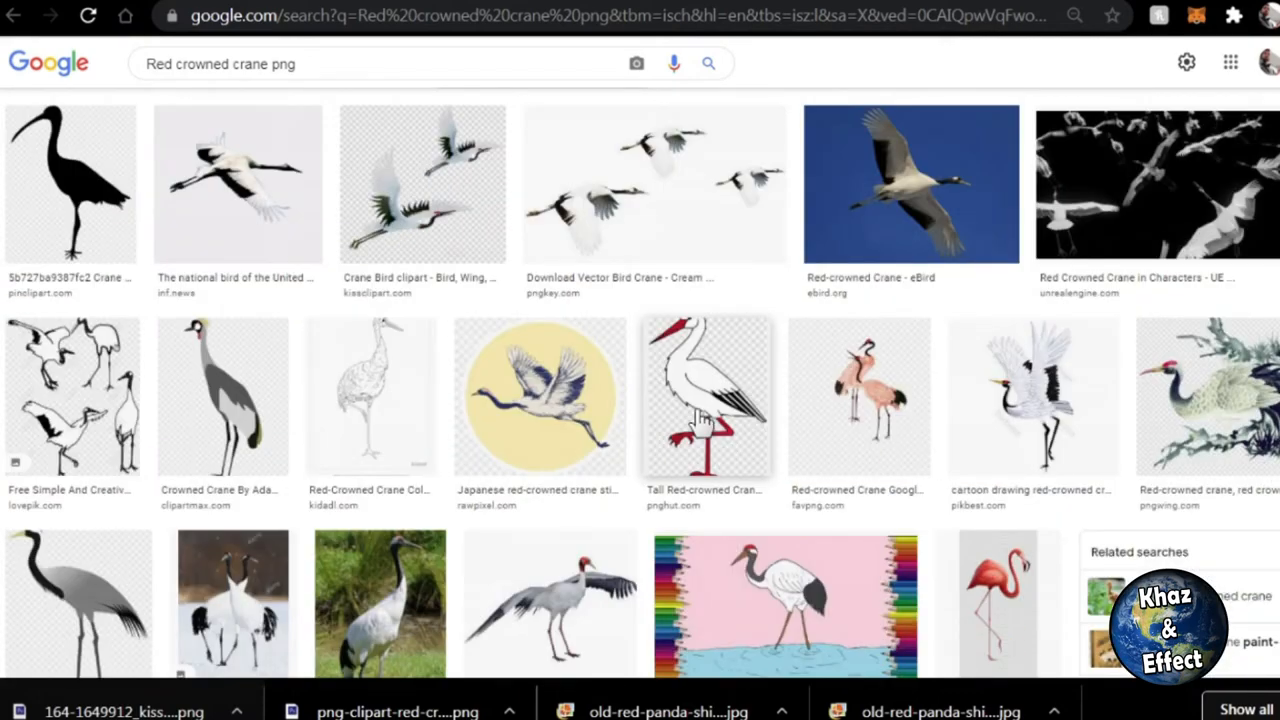
text(brown eared pheasant)
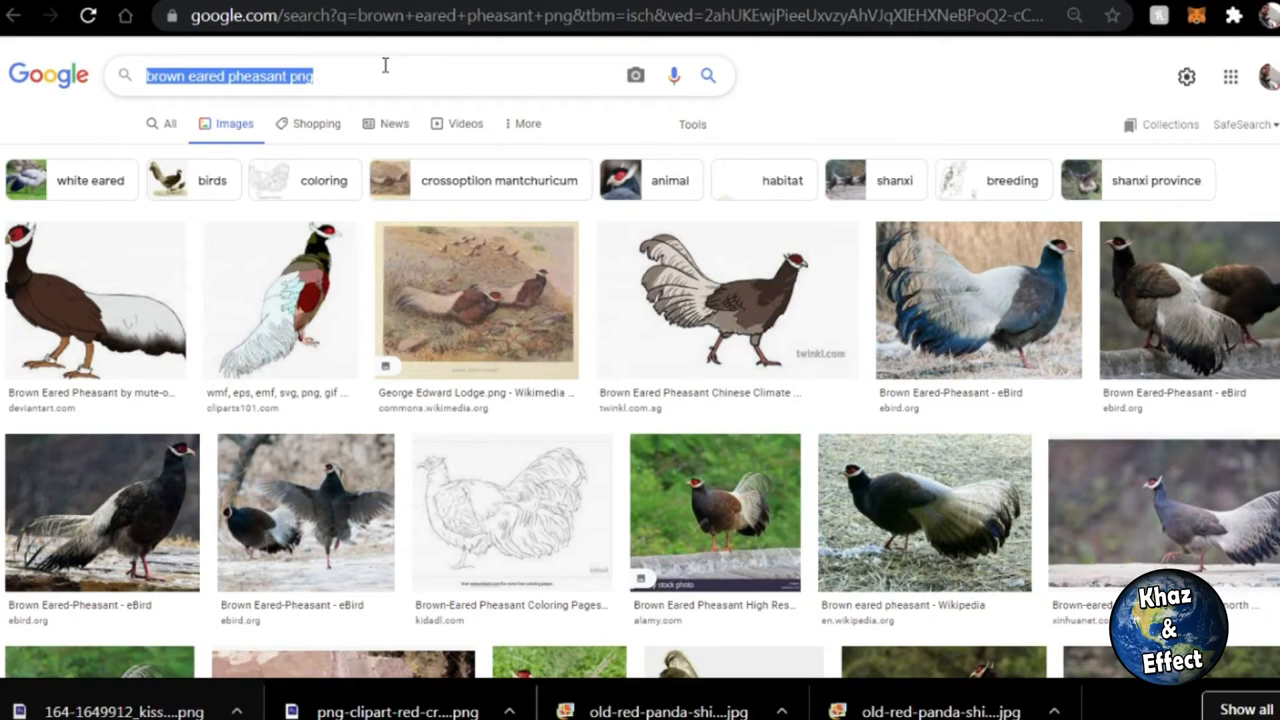
text(Chinese statue png)
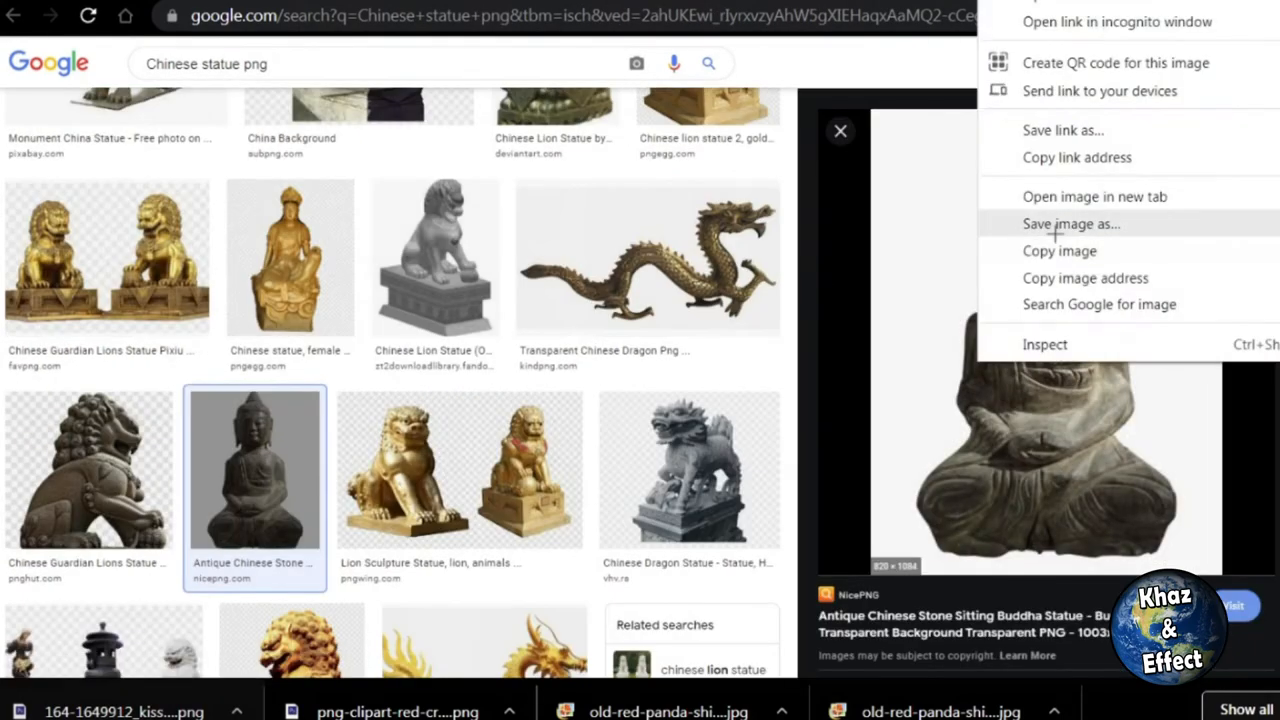
click(440, 564)
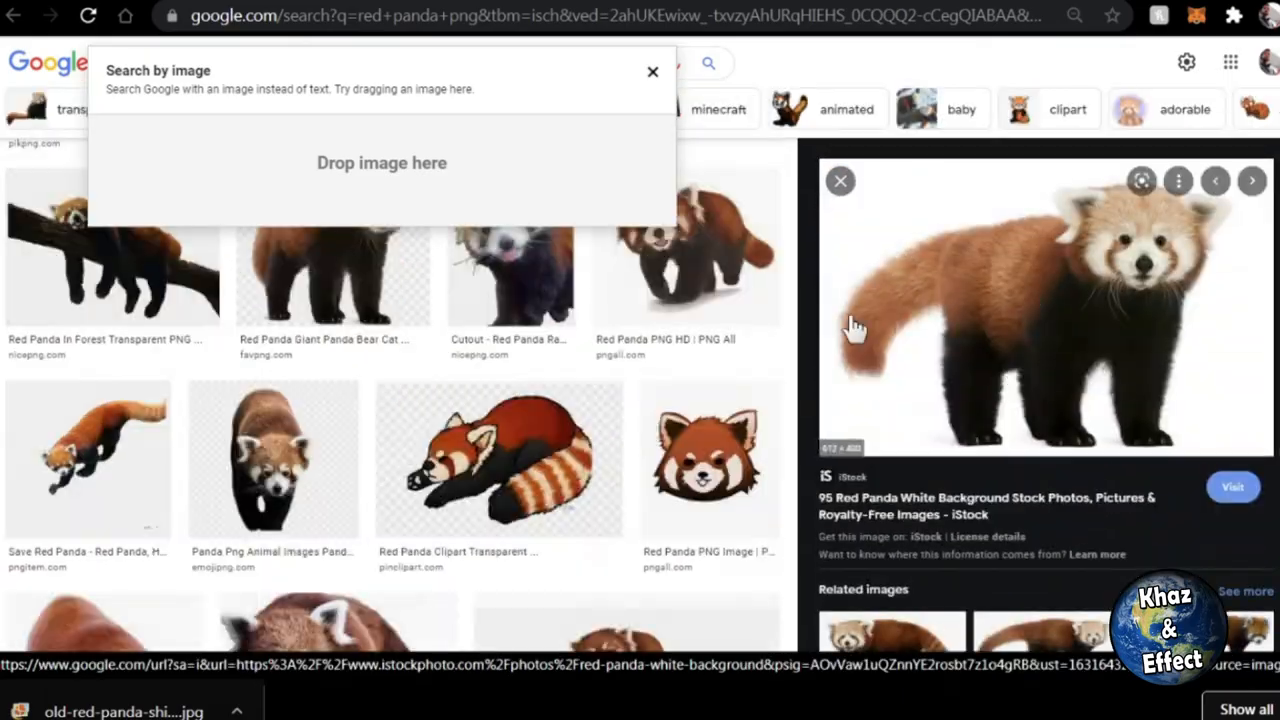
Pick a red panda result and confirm Bevel & Emboss blending on the red panda layer in Photoshop
scroll(down, 3)
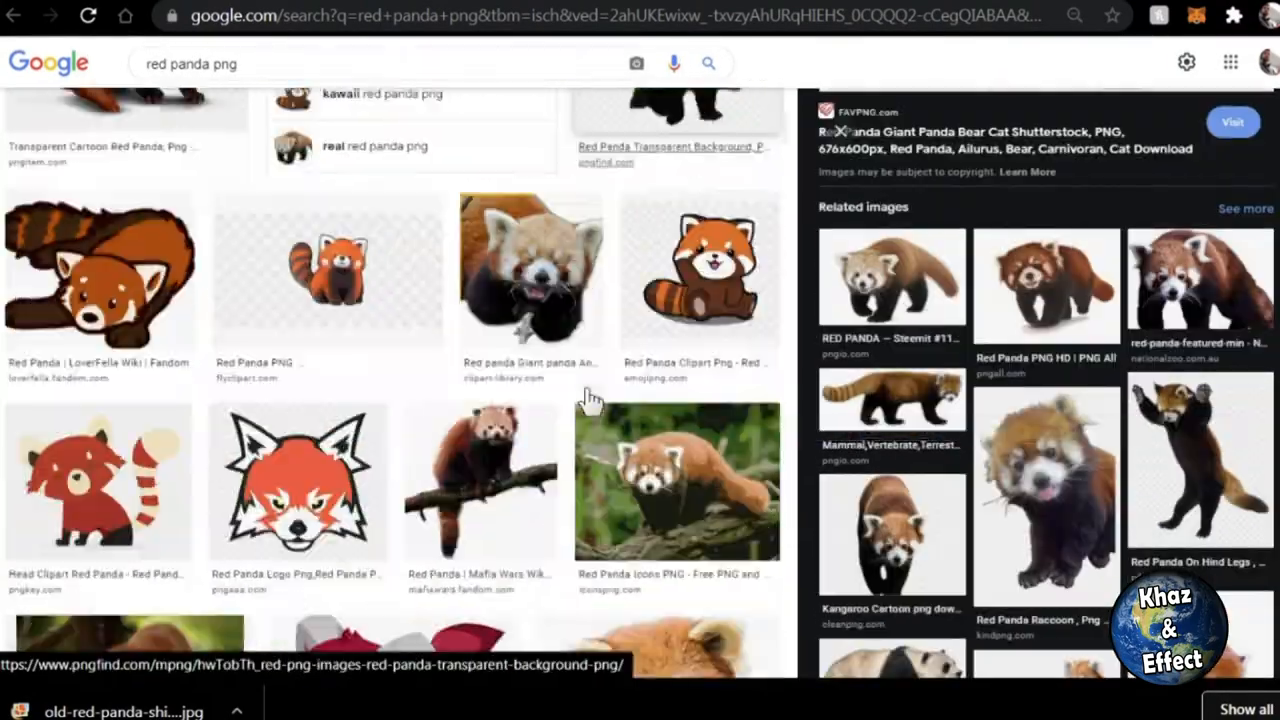
click(890, 288)
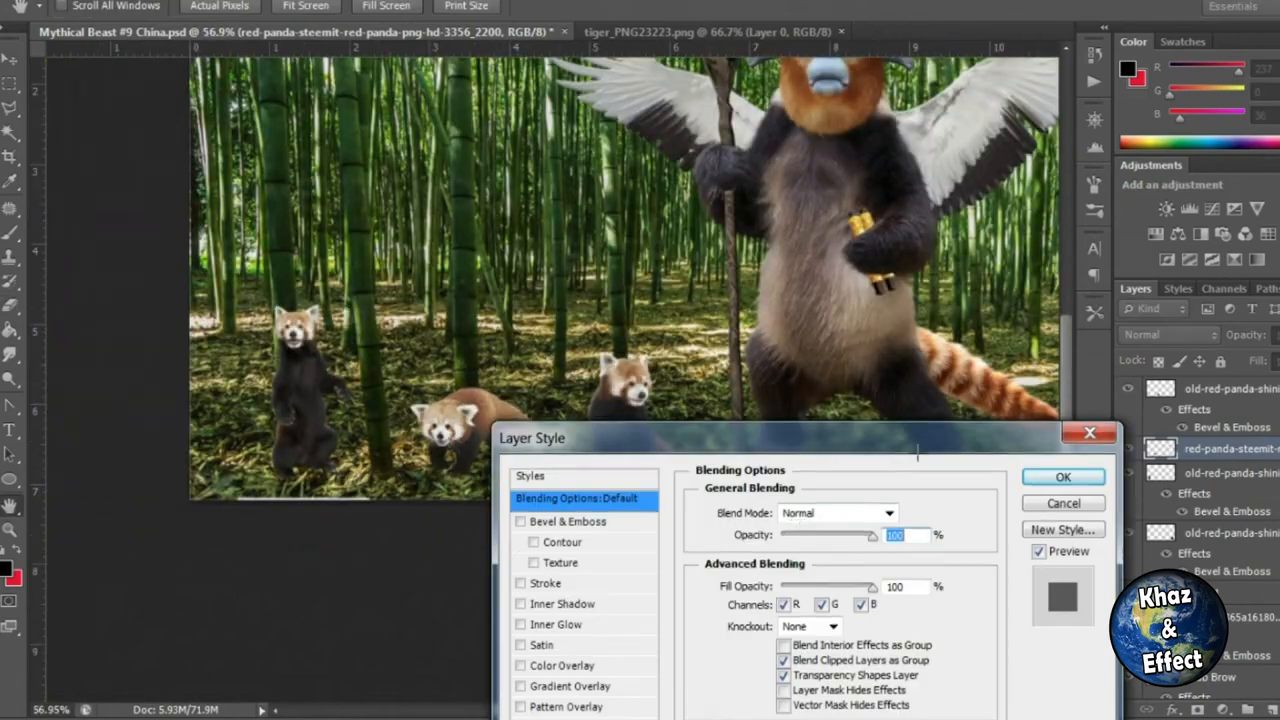
click(1062, 476)
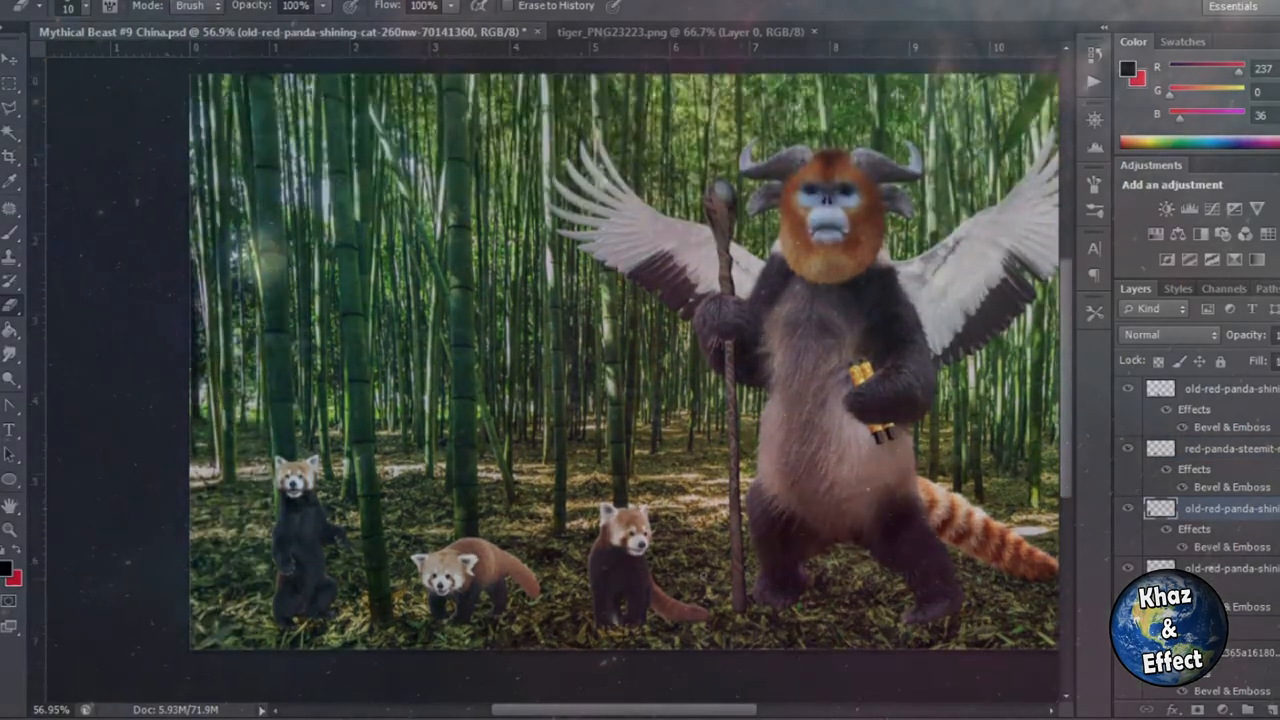